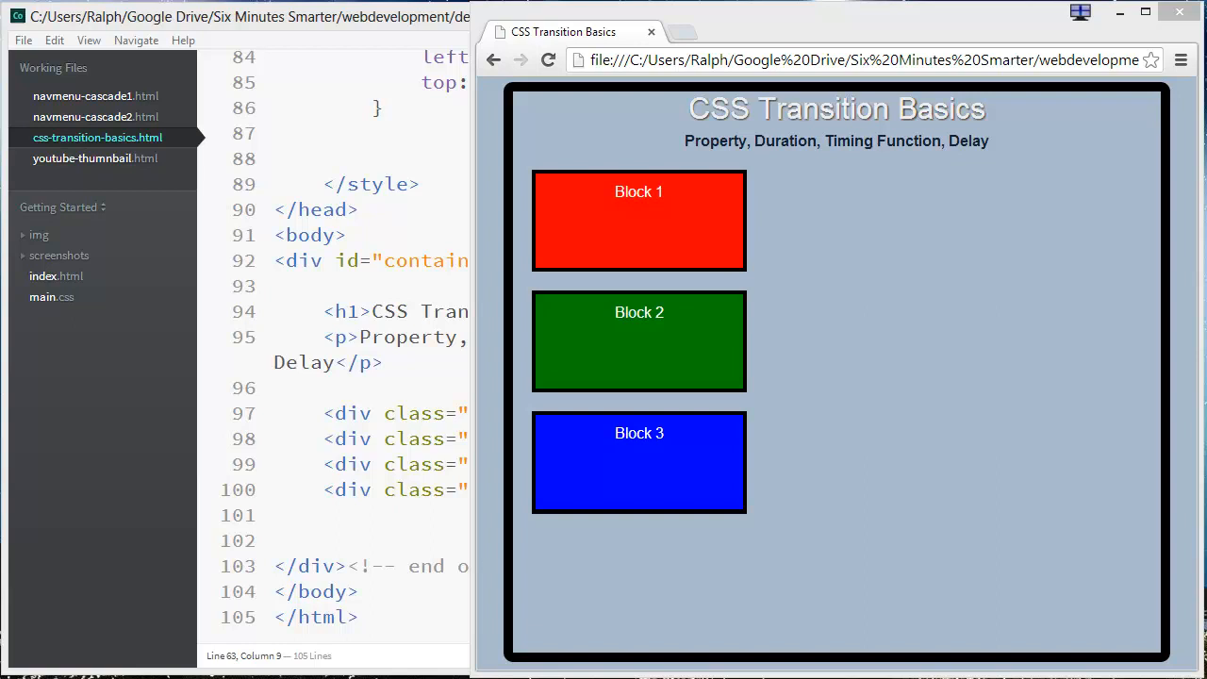
pyautogui.moveTo(1016, 184)
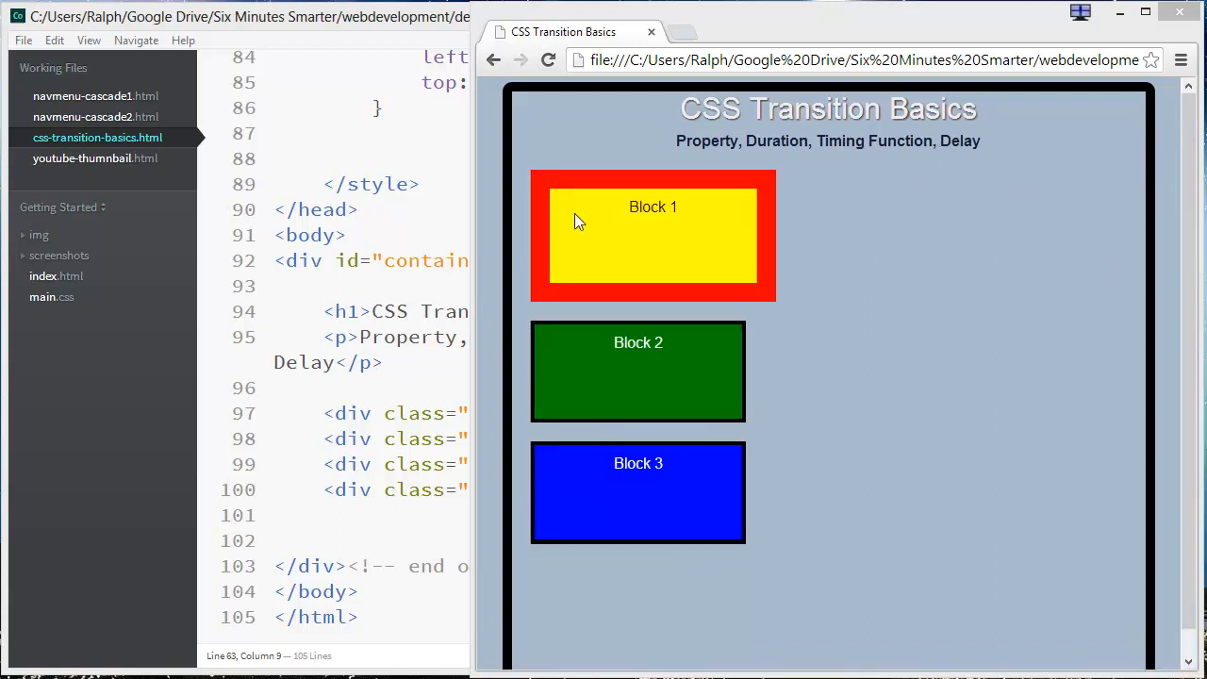
pyautogui.moveTo(707, 200)
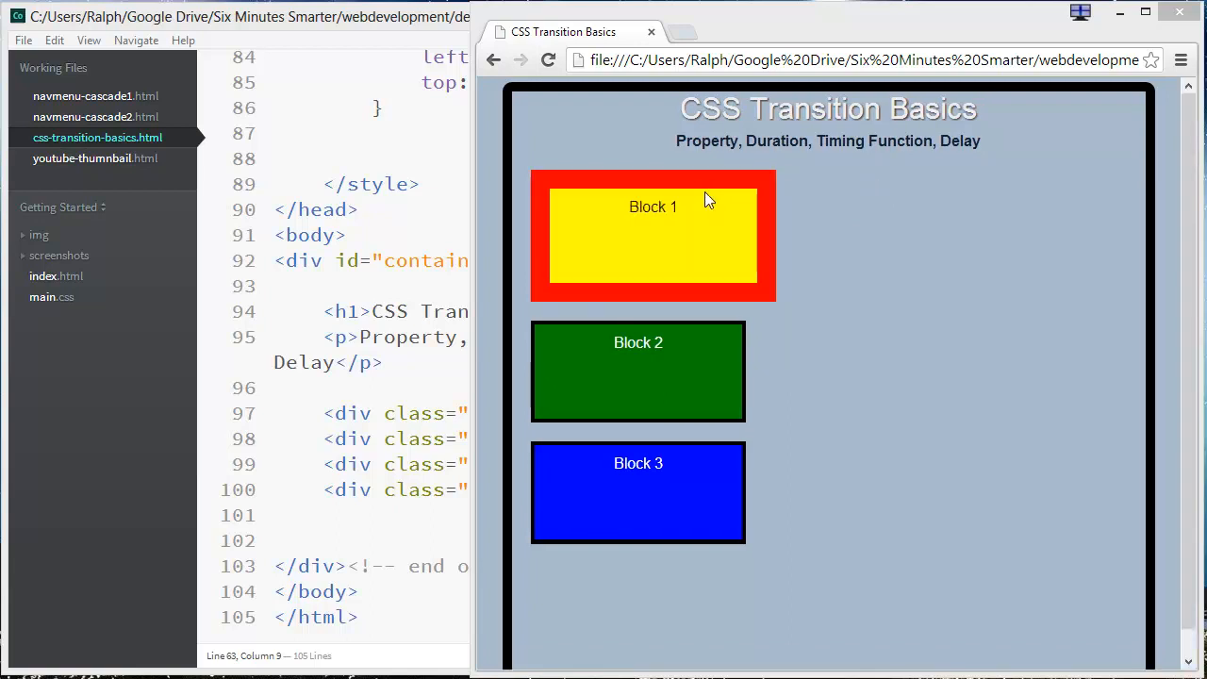
pyautogui.moveTo(580, 208)
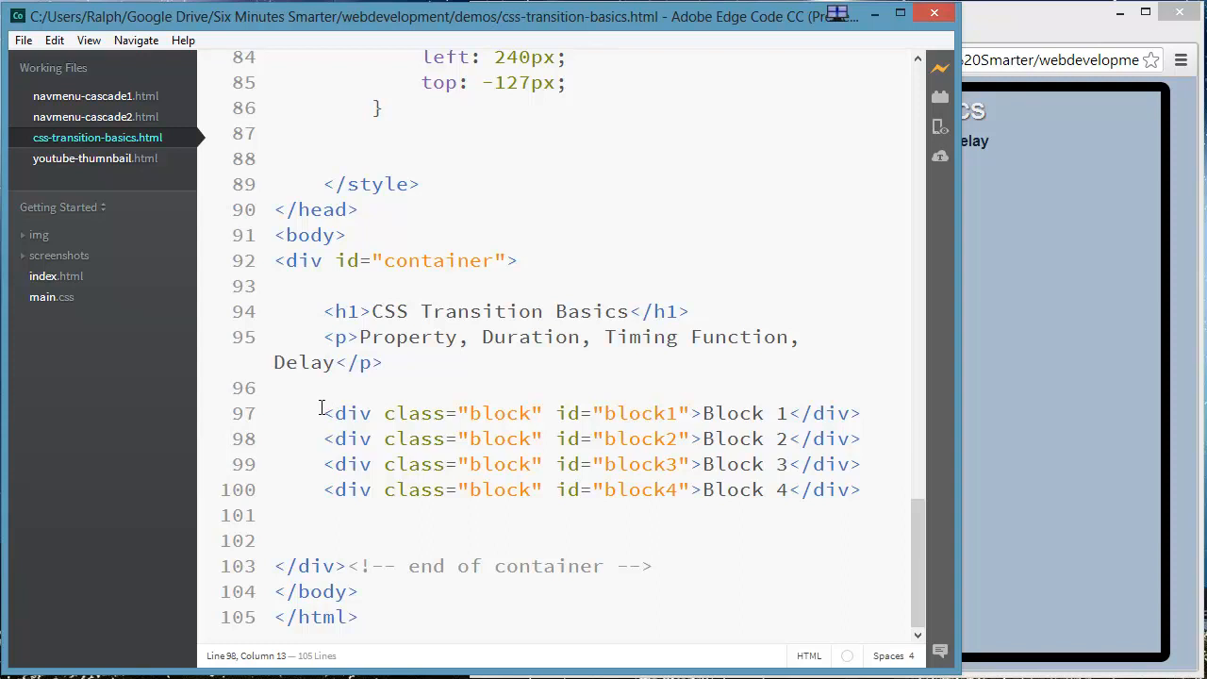
# Highlight the four Block div lines in the HTML, then clear the highlight.
pyautogui.moveTo(323, 413); pyautogui.dragTo(859, 489)
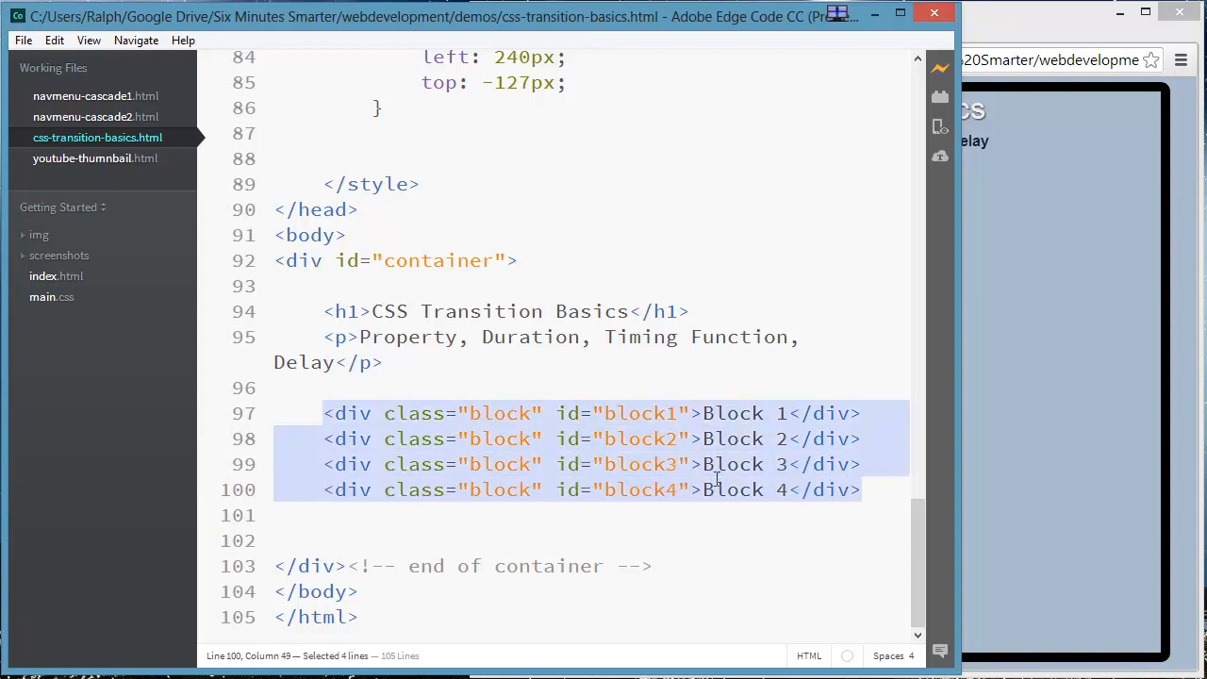
pyautogui.click(608, 438)
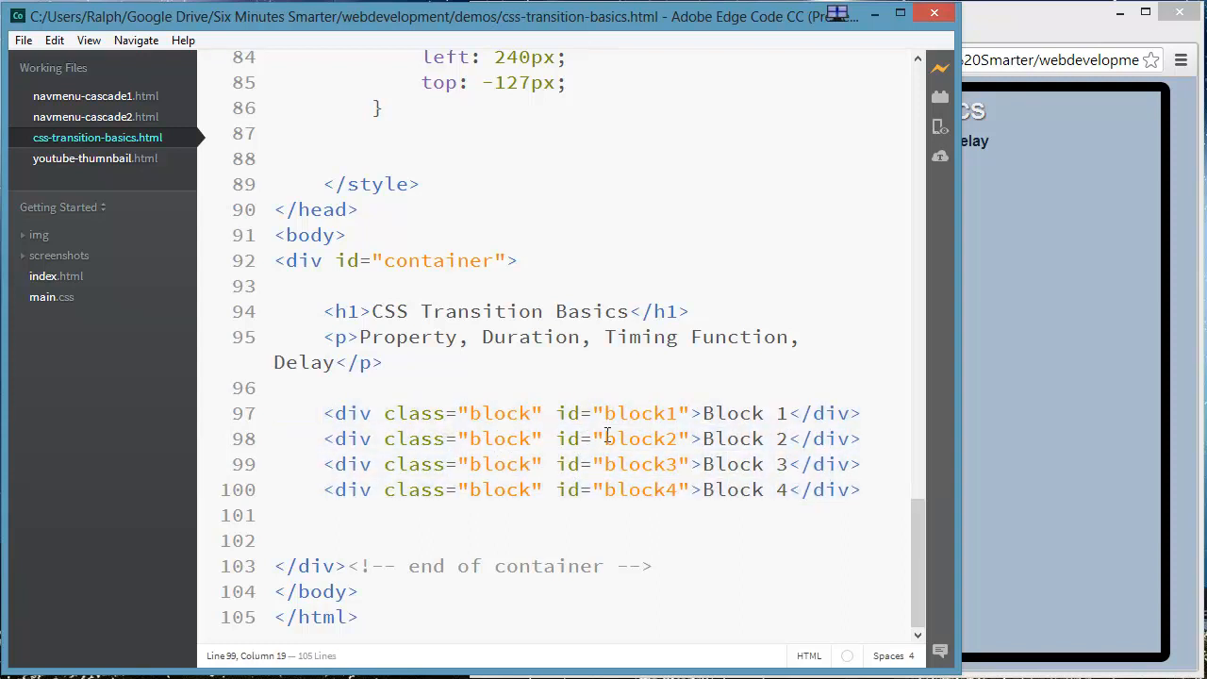
pyautogui.moveTo(636, 504)
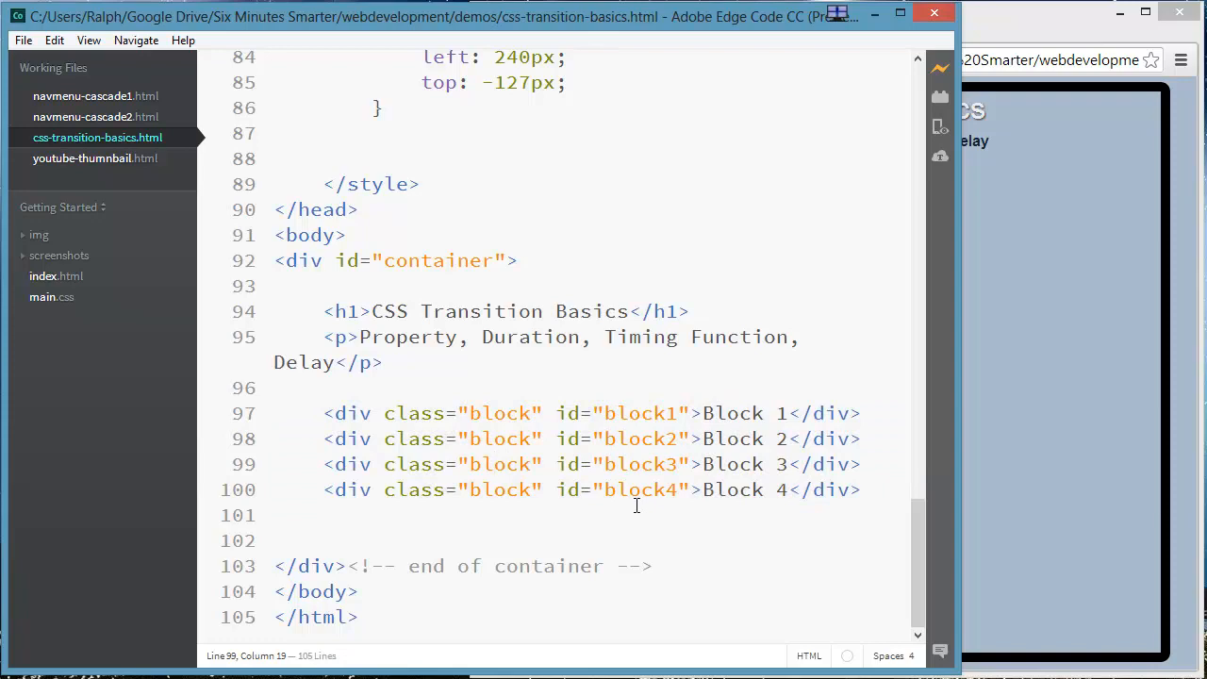
pyautogui.click(611, 490)
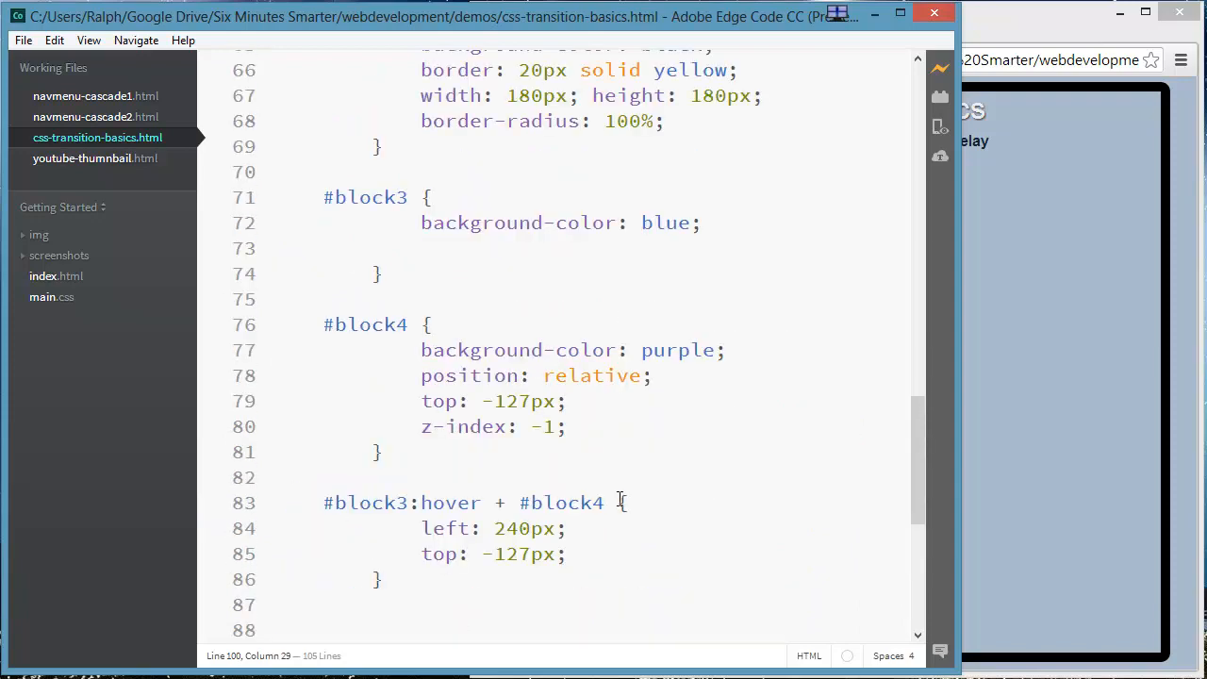
# Scroll through and review the .block, #block1 and #block1:hover rules.
pyautogui.scroll(3)
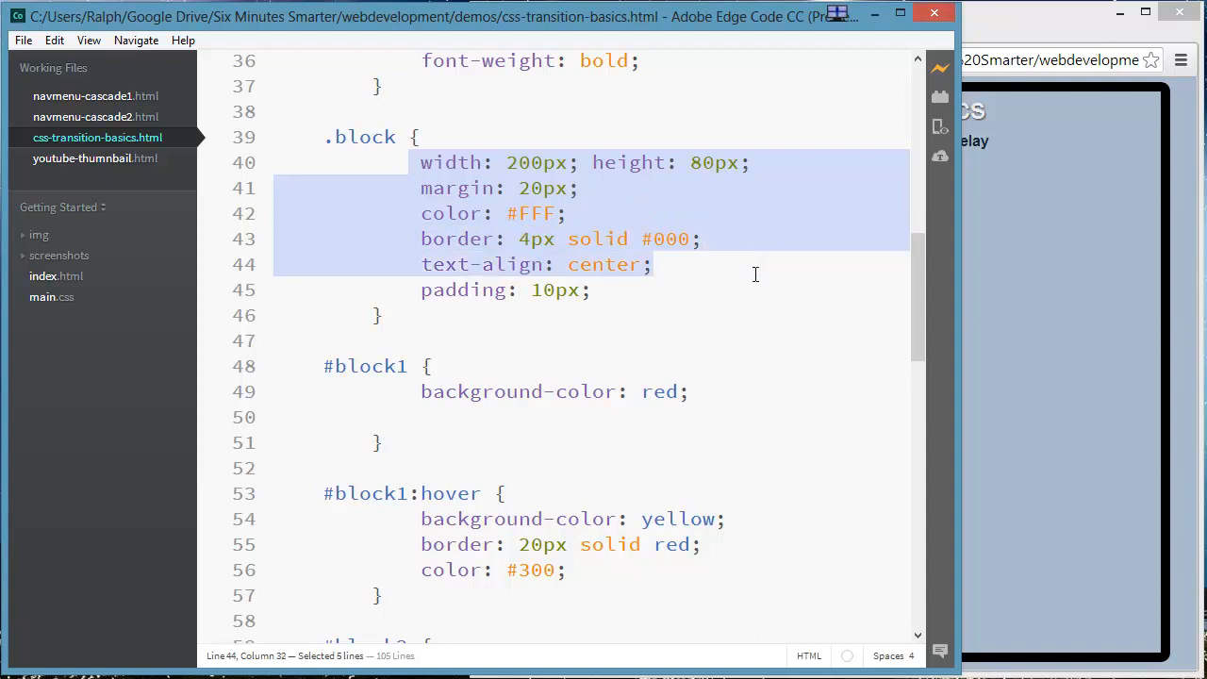
pyautogui.click(591, 289)
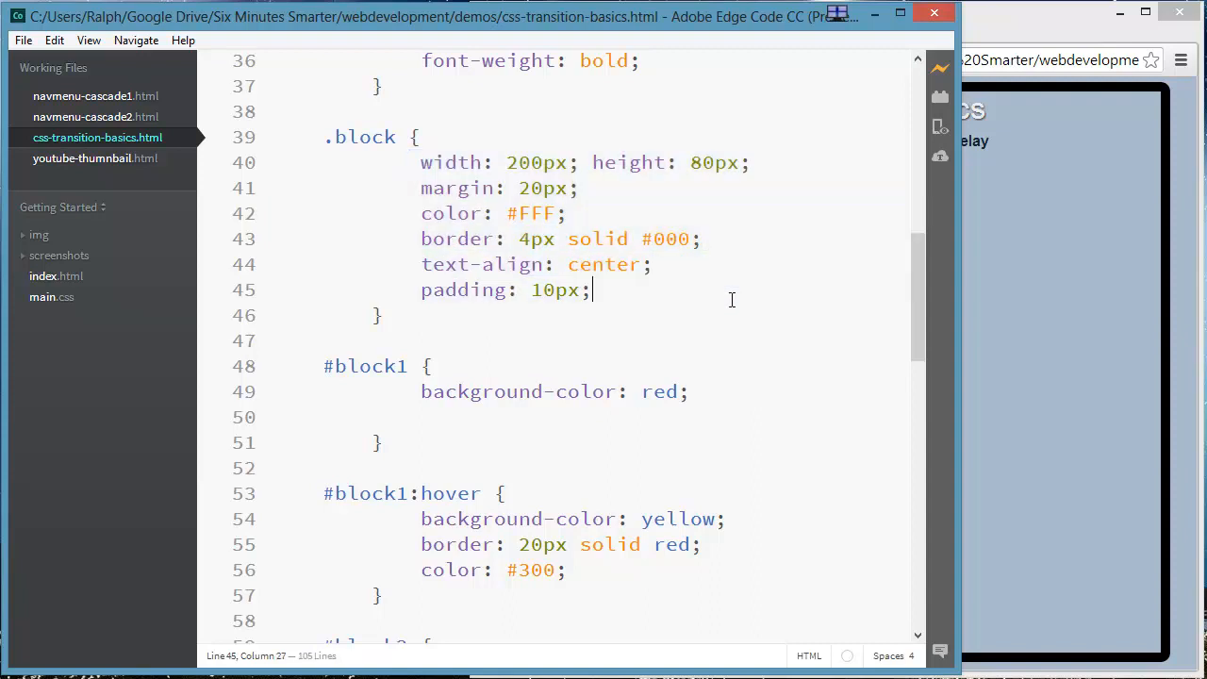
pyautogui.scroll(-3)
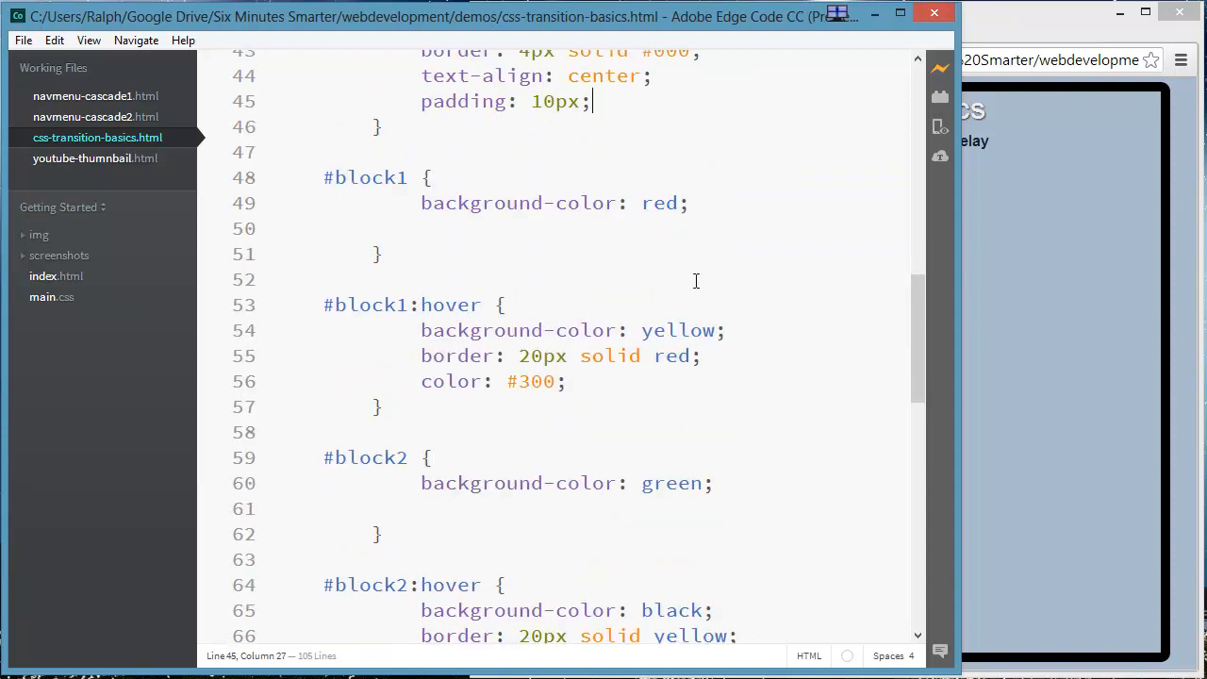
pyautogui.moveTo(420, 202); pyautogui.dragTo(689, 203)
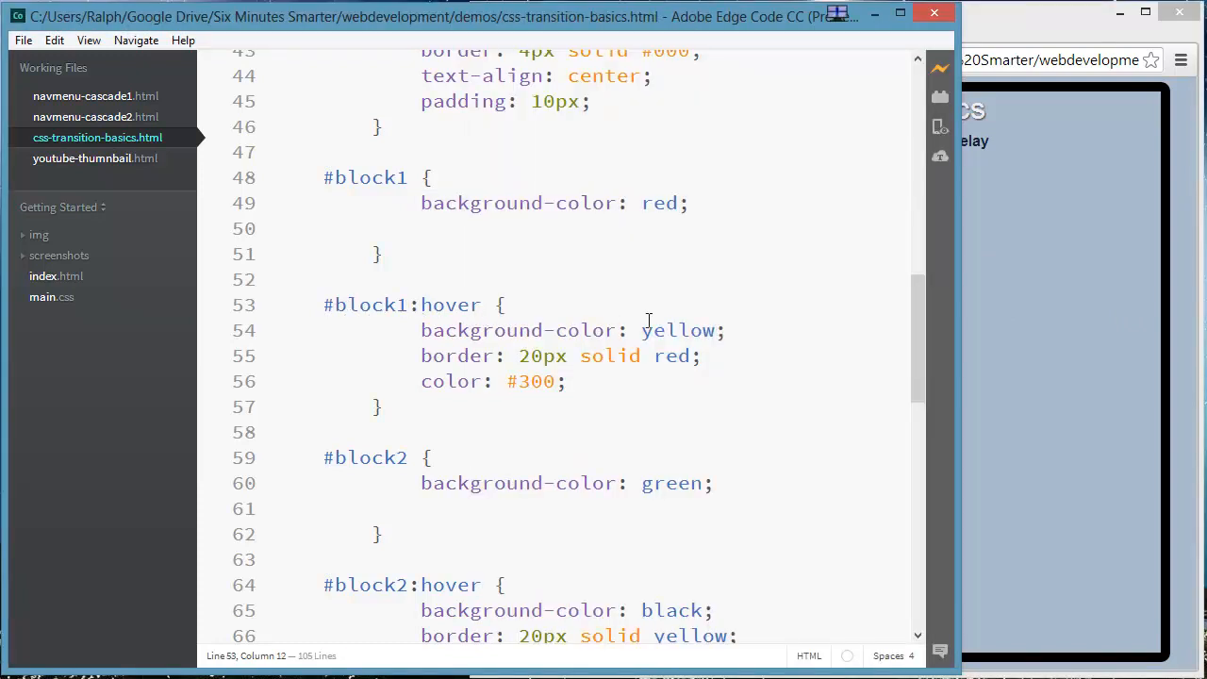
pyautogui.scroll(-3)
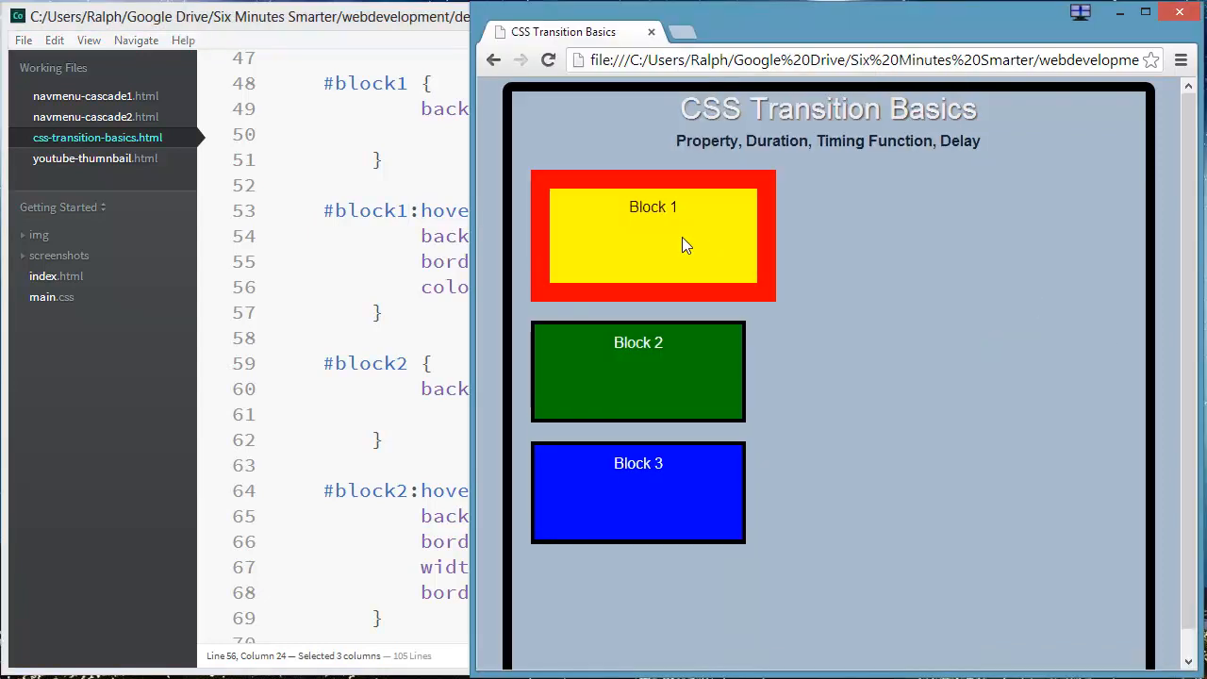
pyautogui.moveTo(634, 224)
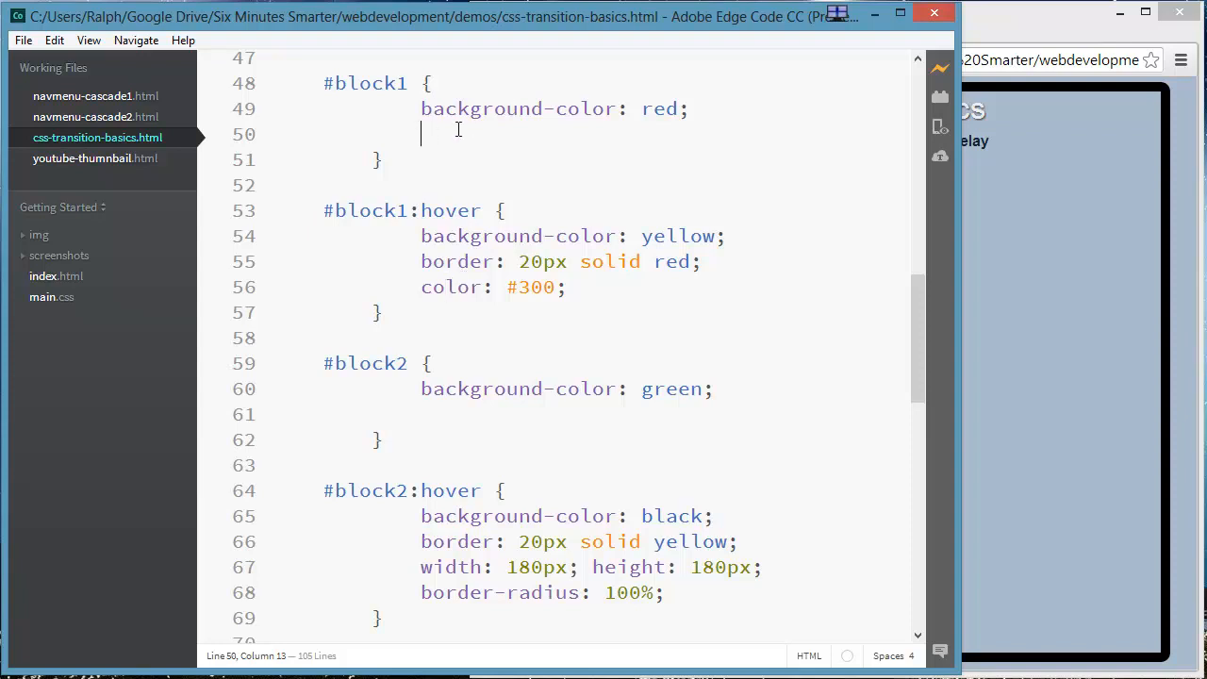
# Start a 'transition:' declaration on line 50 of the #block1 rule with code hints.
pyautogui.write('transition:')
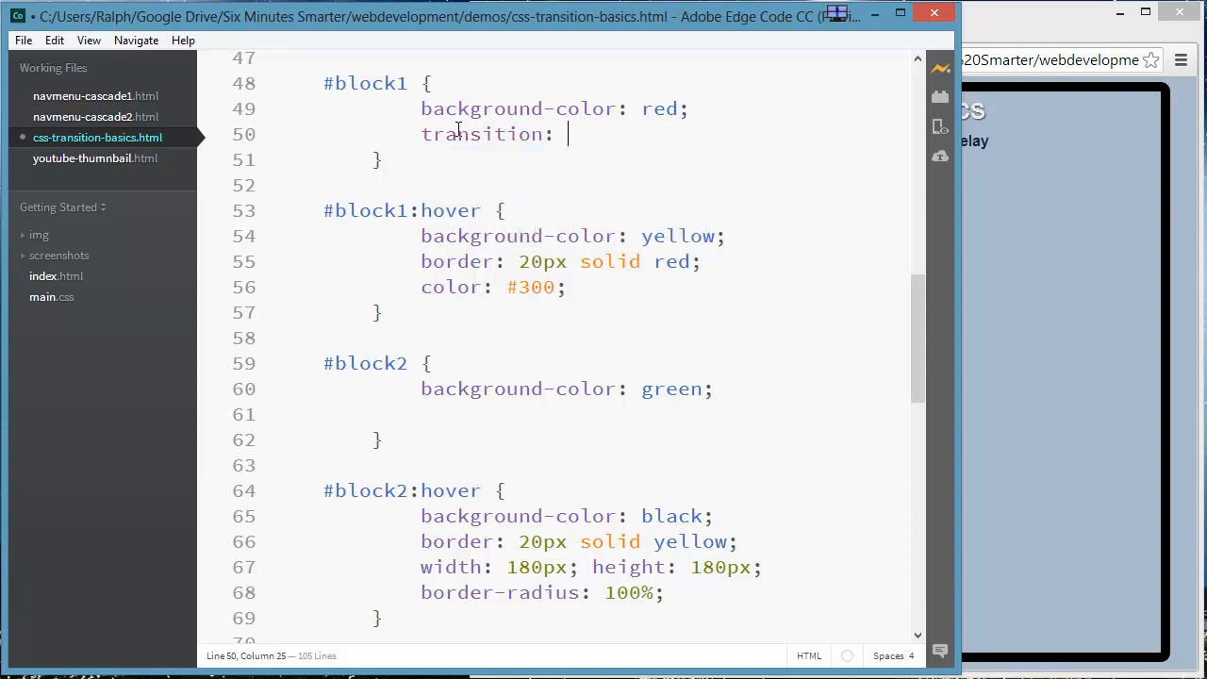
pyautogui.moveTo(682, 164)
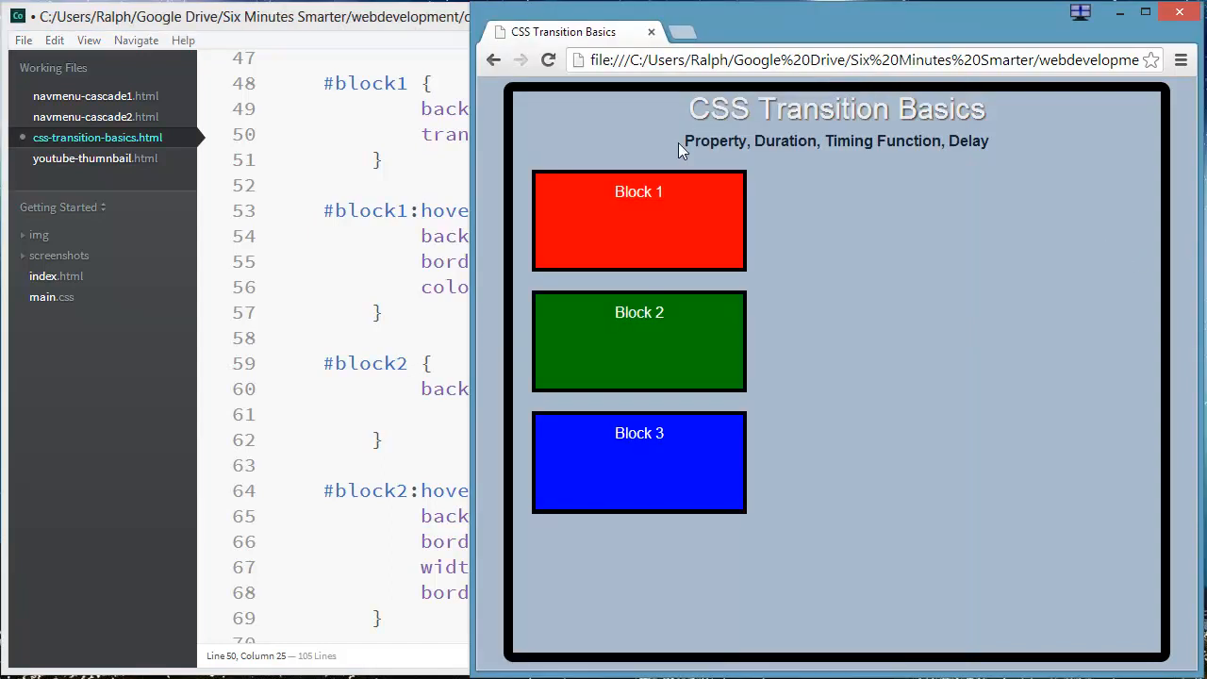
# Double-click terms like 'Property' in the demo page subtitle to point them out.
pyautogui.doubleClick(714, 140)
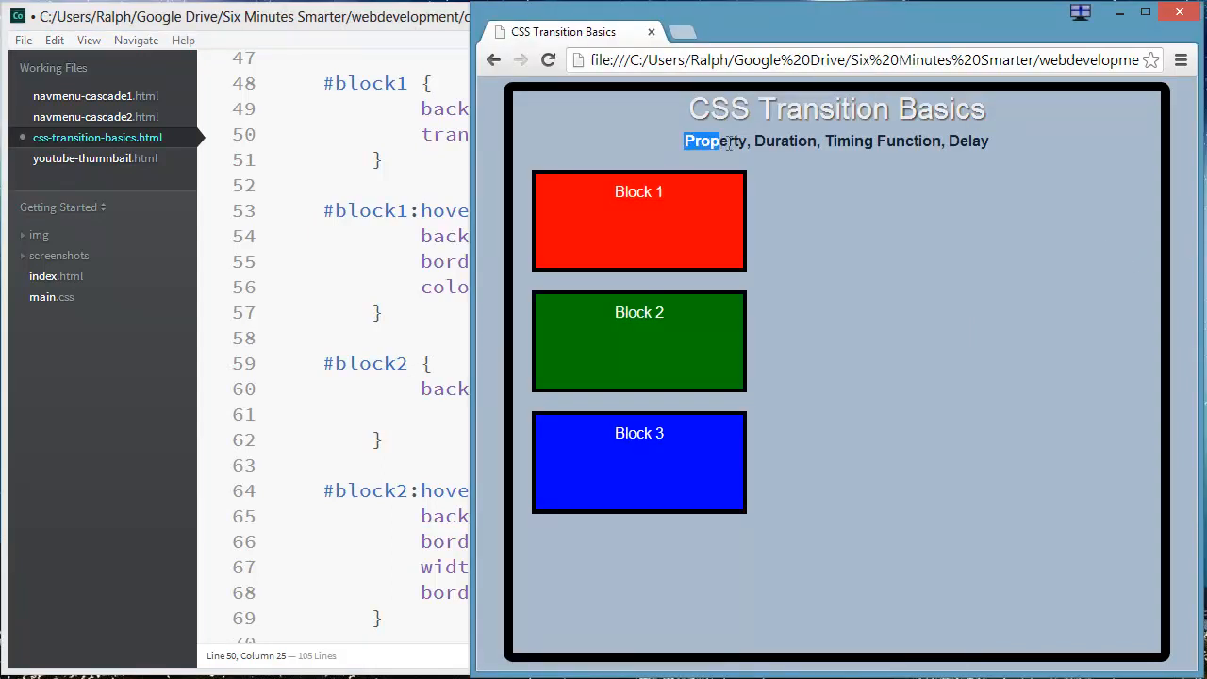
pyautogui.doubleClick(714, 141)
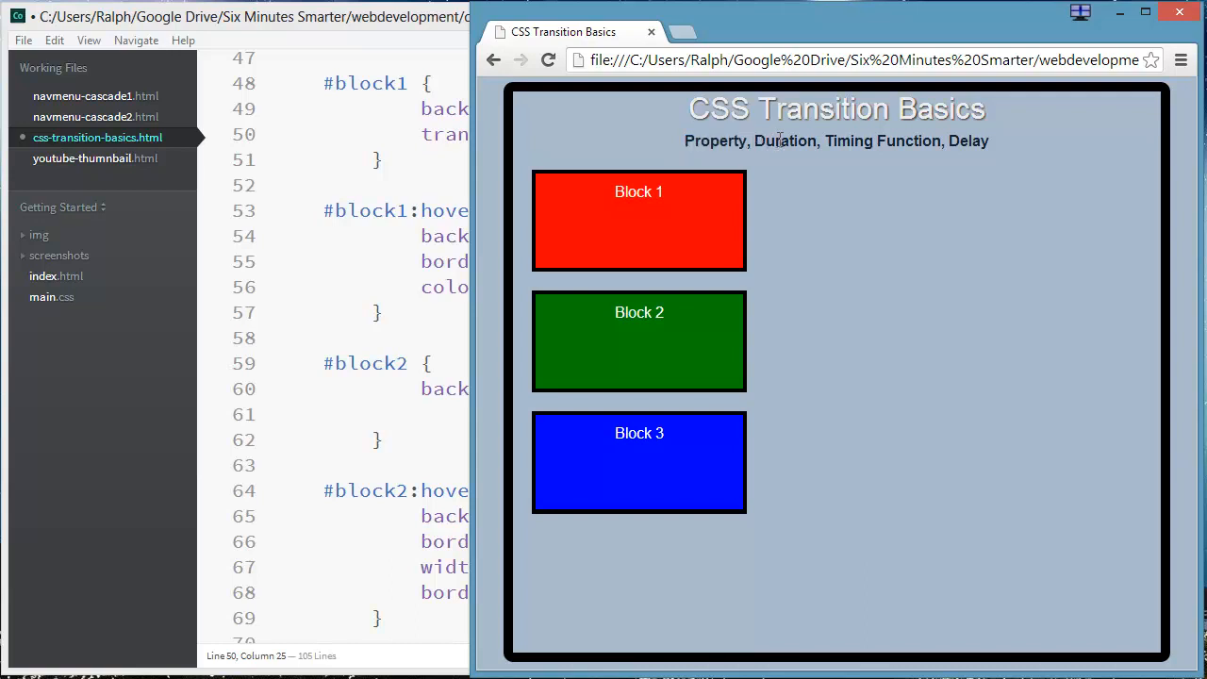
pyautogui.moveTo(826, 142)
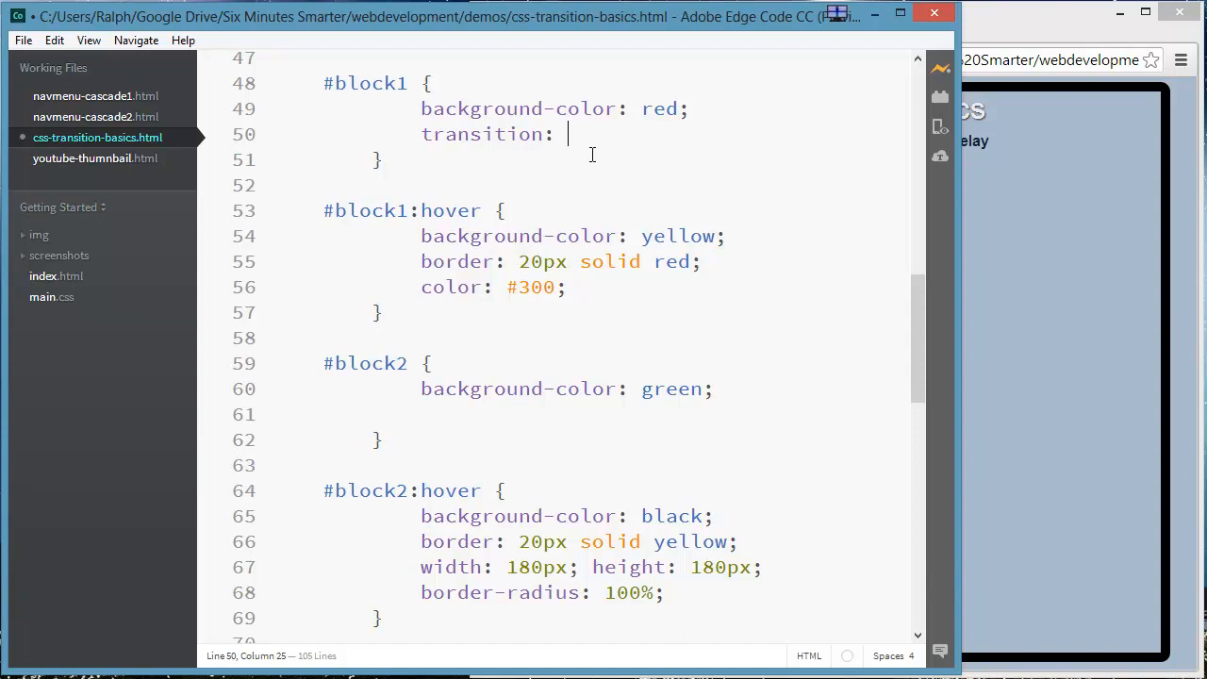
# Complete the #block1 transition as 'background-color 500ms linear;' and pick out the 500ms value.
pyautogui.write('backgrou')
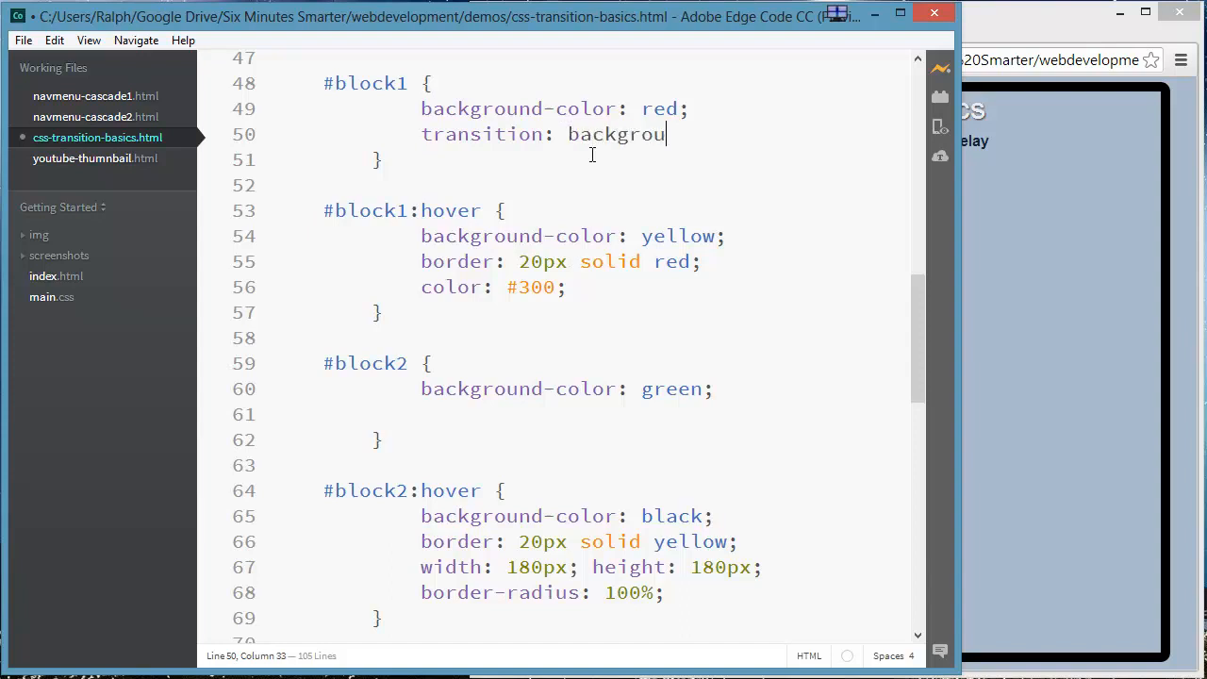
pyautogui.write('nd-color')
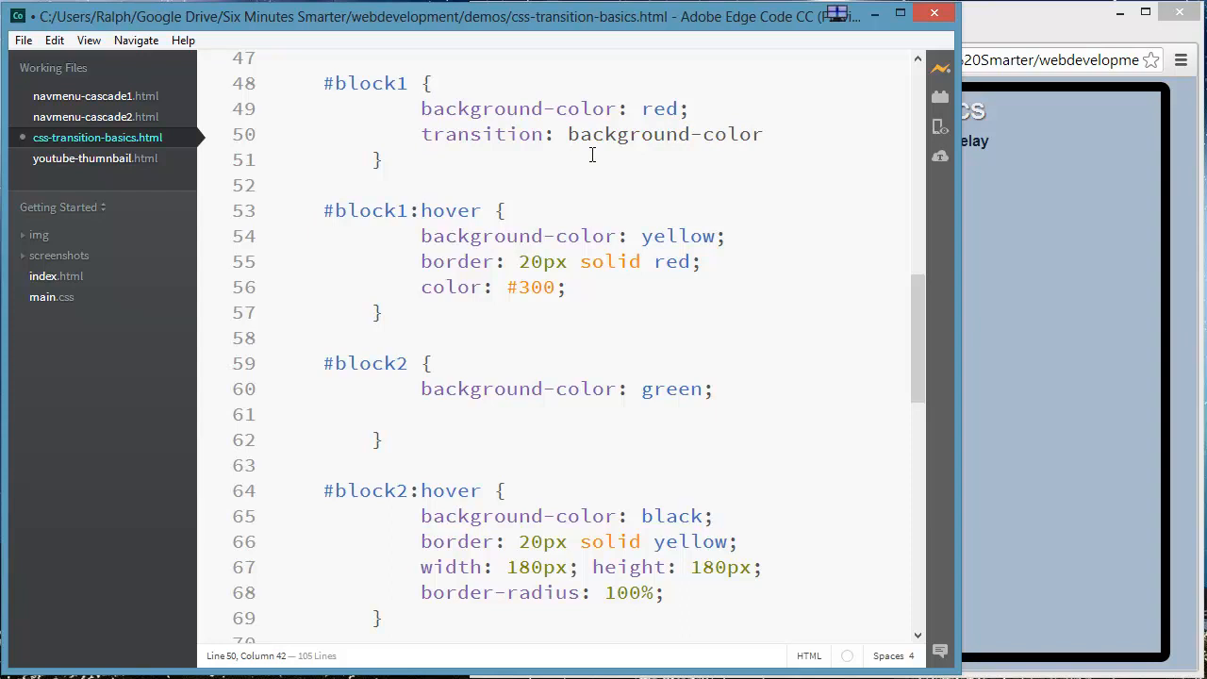
pyautogui.write('500')
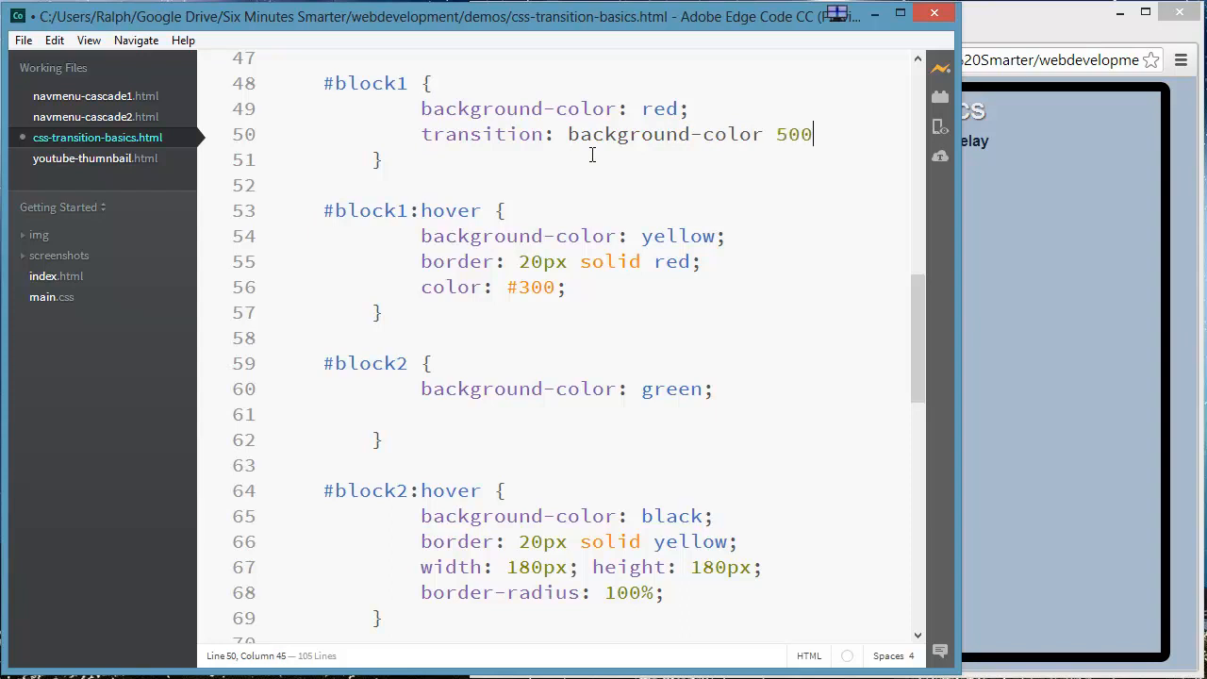
pyautogui.write('ms')
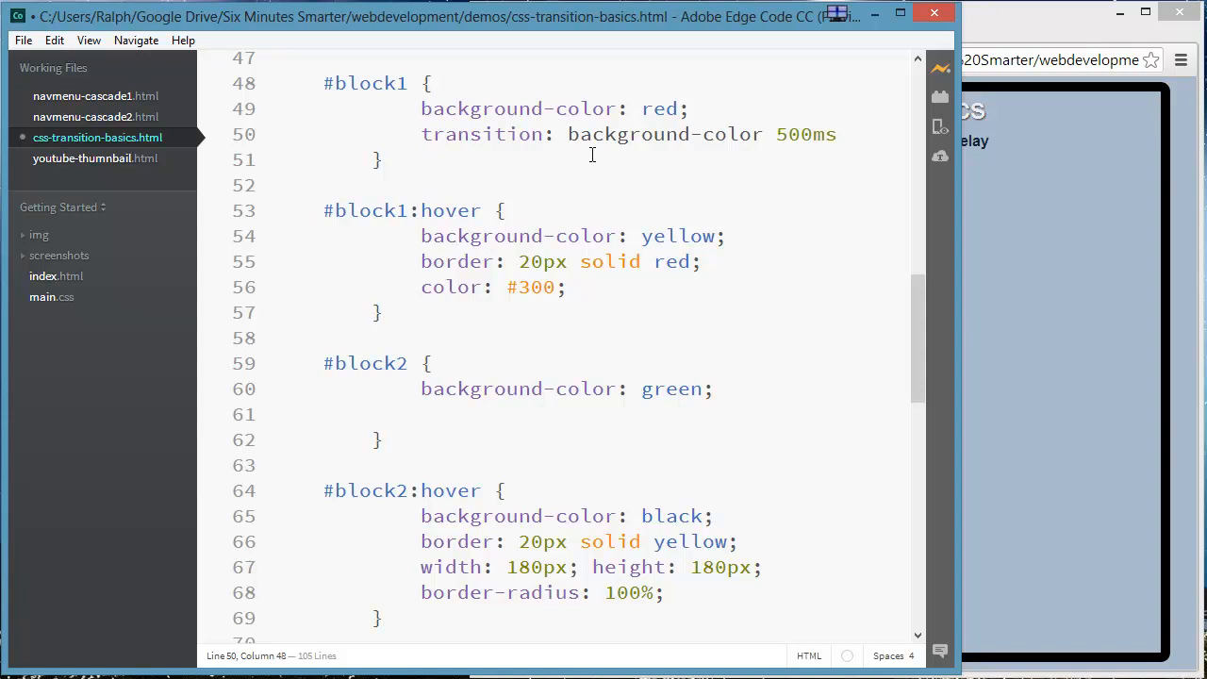
pyautogui.write('linear')
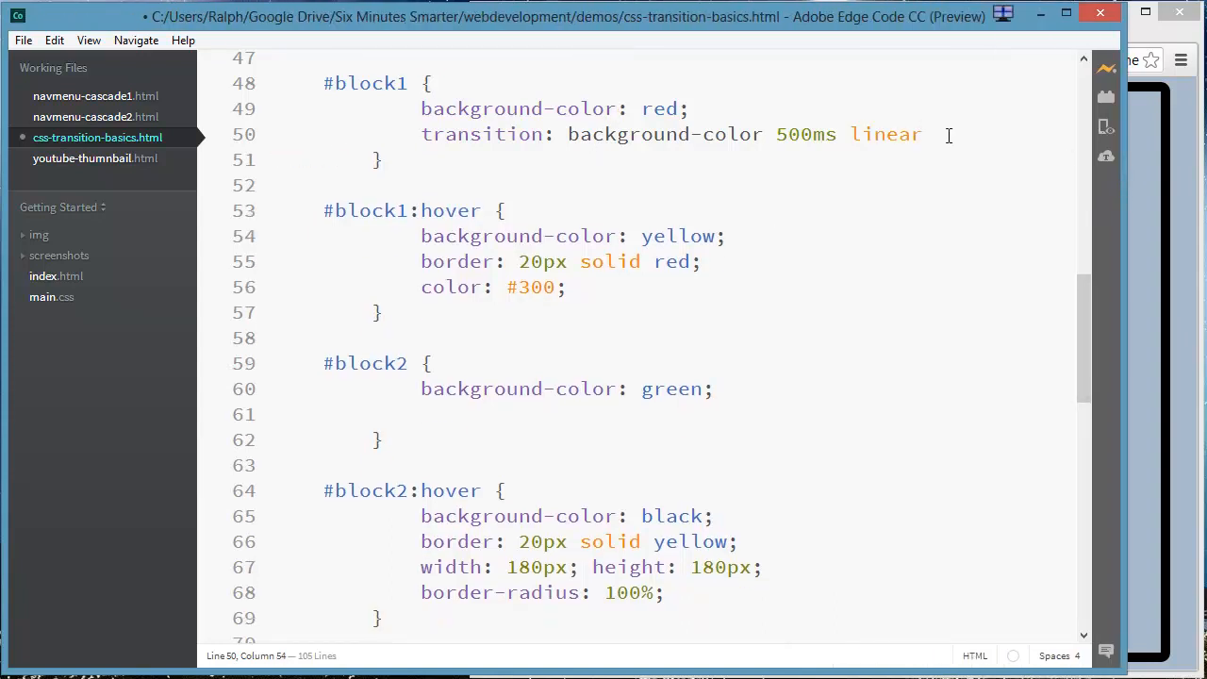
pyautogui.write(';')
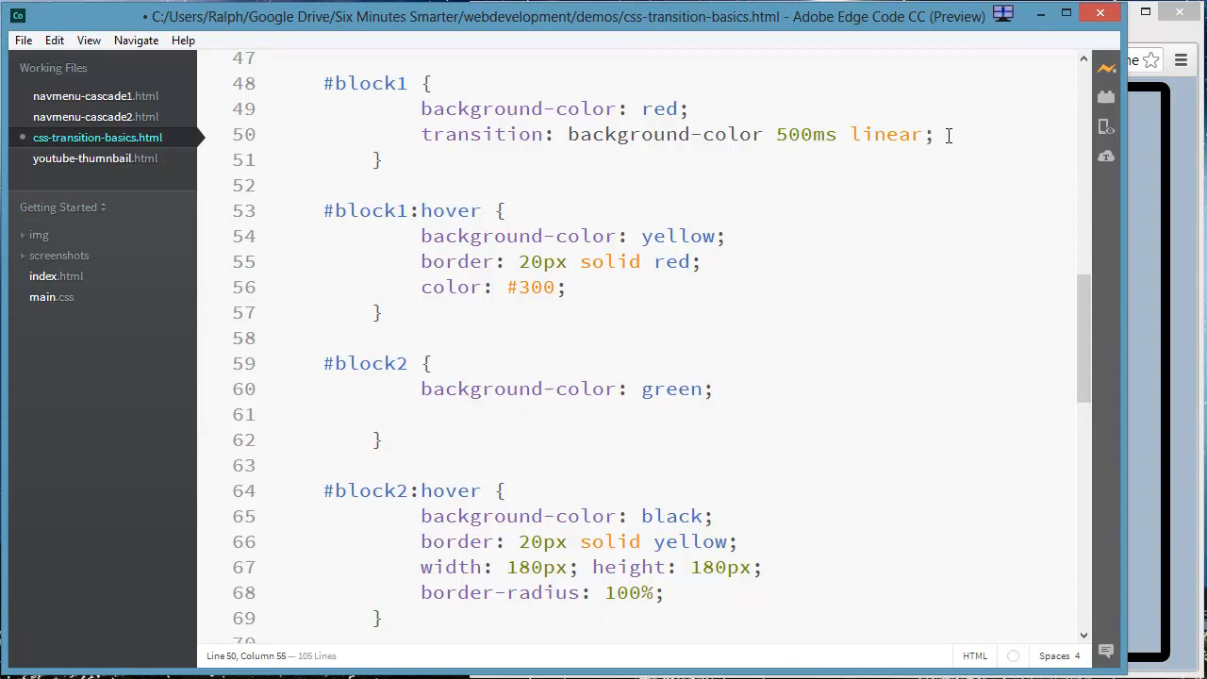
pyautogui.doubleClick(604, 134)
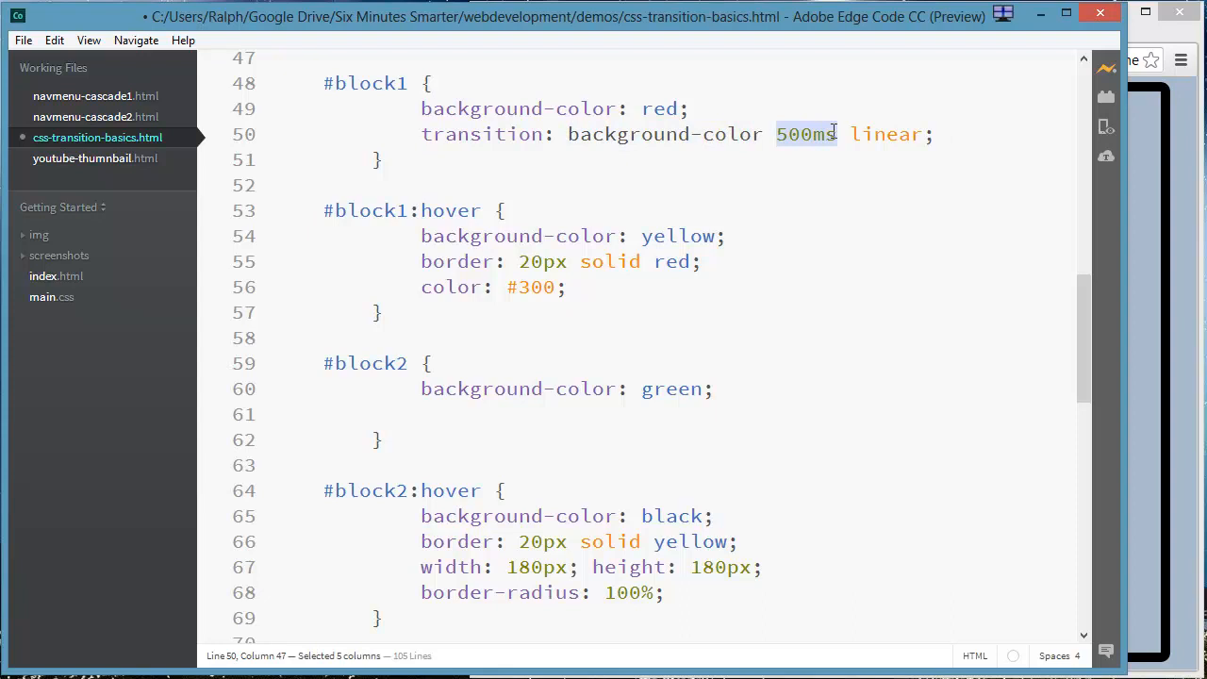
pyautogui.doubleClick(884, 134)
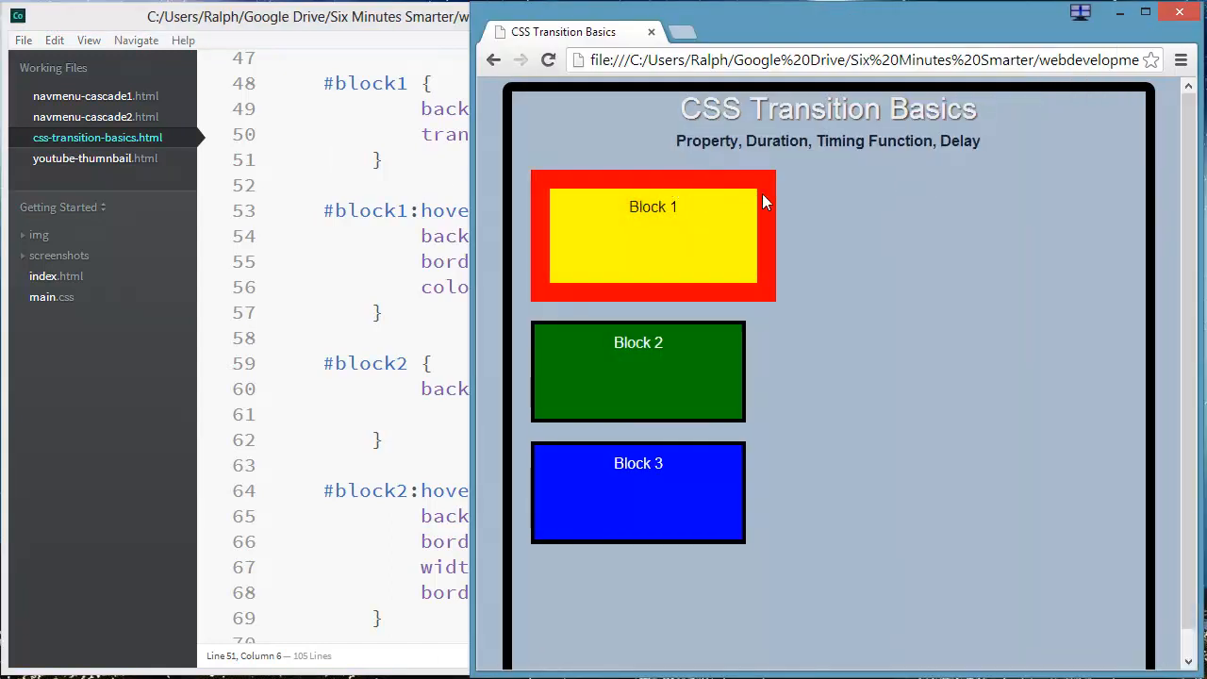
pyautogui.moveTo(722, 216)
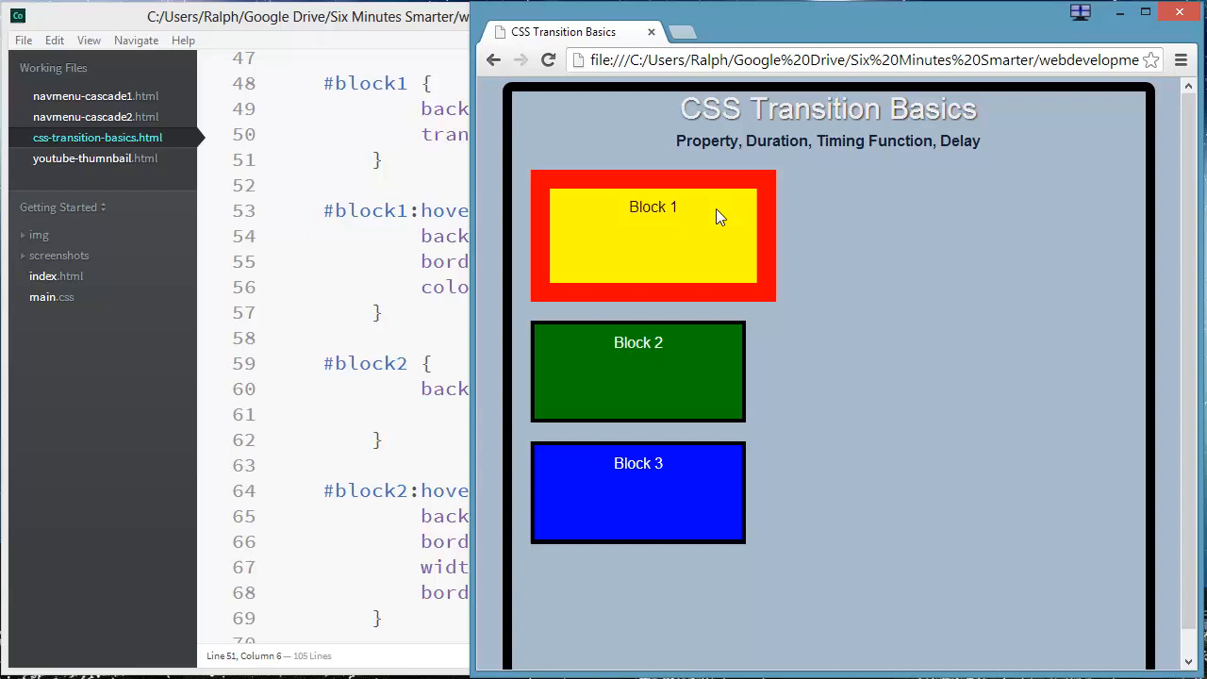
pyautogui.moveTo(699, 224)
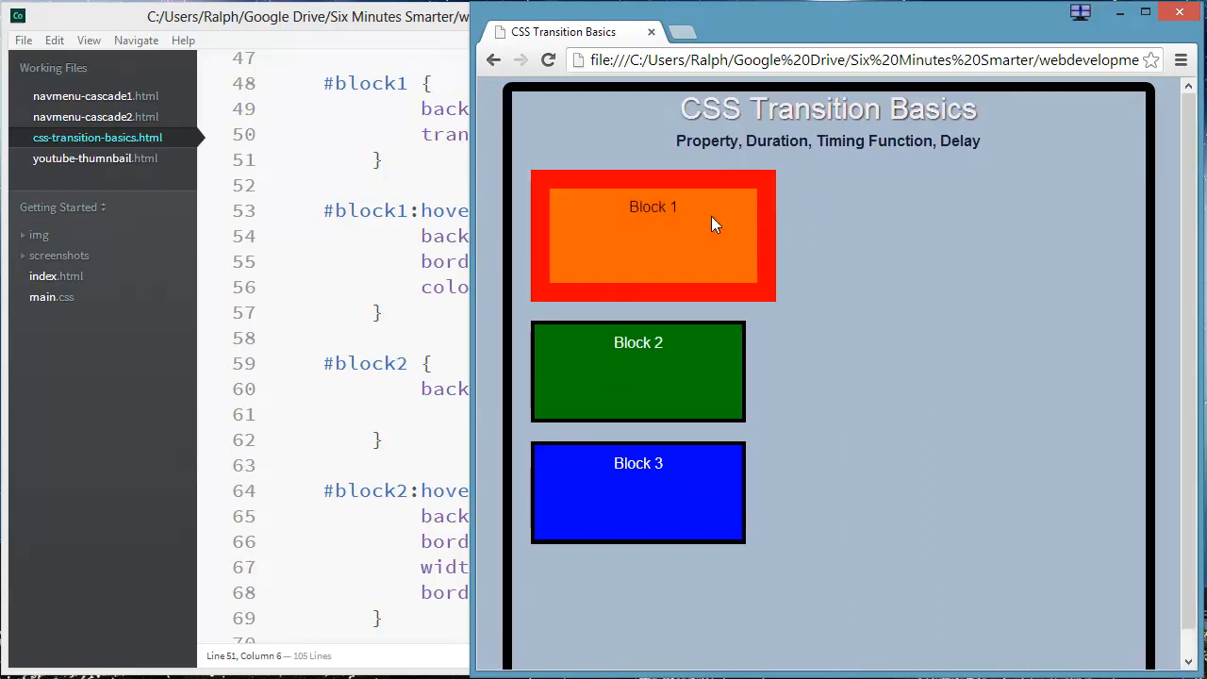
pyautogui.moveTo(735, 233)
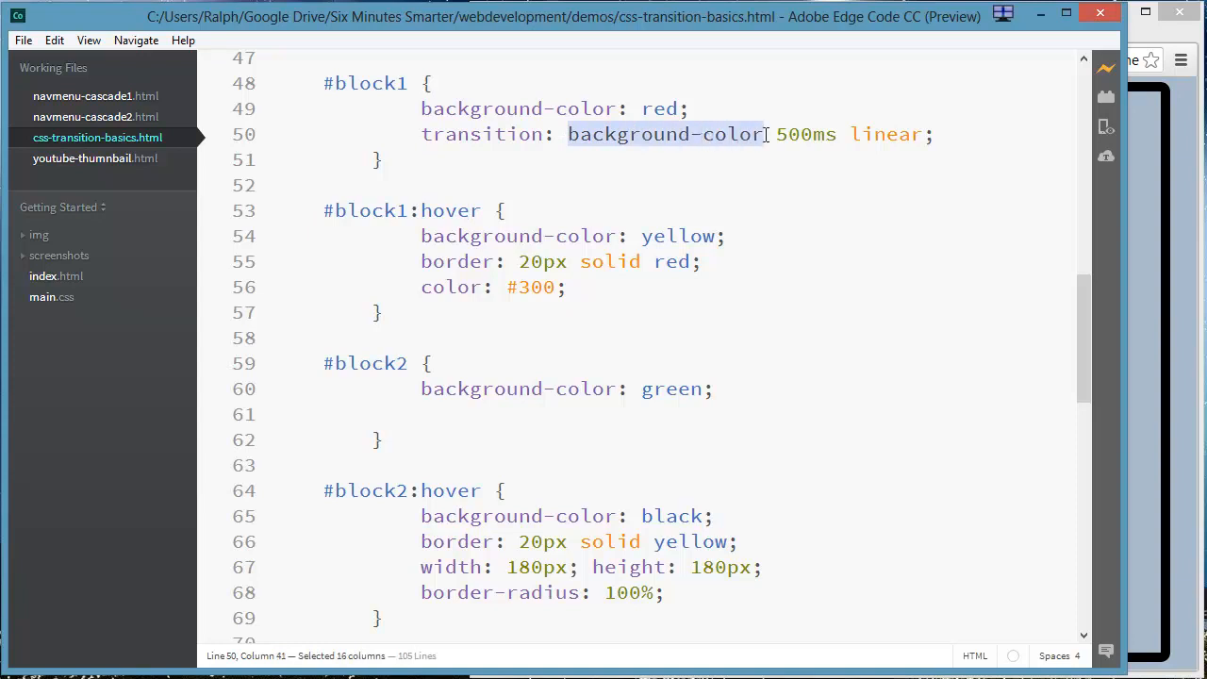
# Replace background-color with 'all' in the #block1 transition line.
pyautogui.write('all')
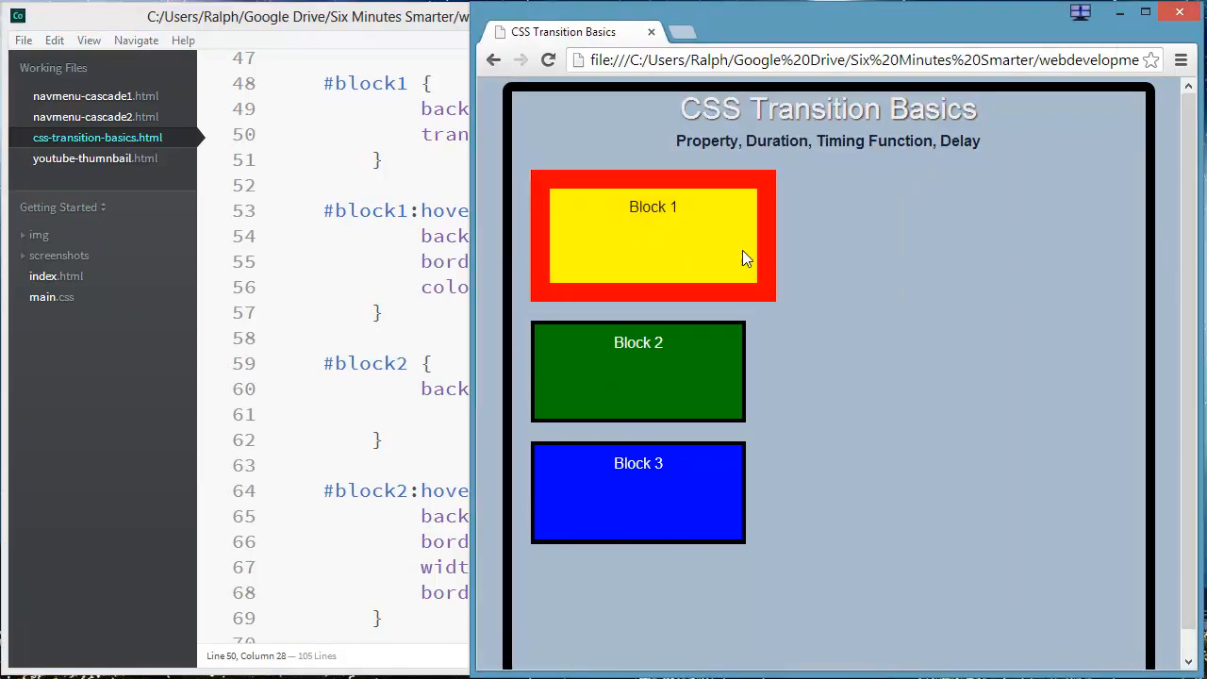
pyautogui.moveTo(717, 229)
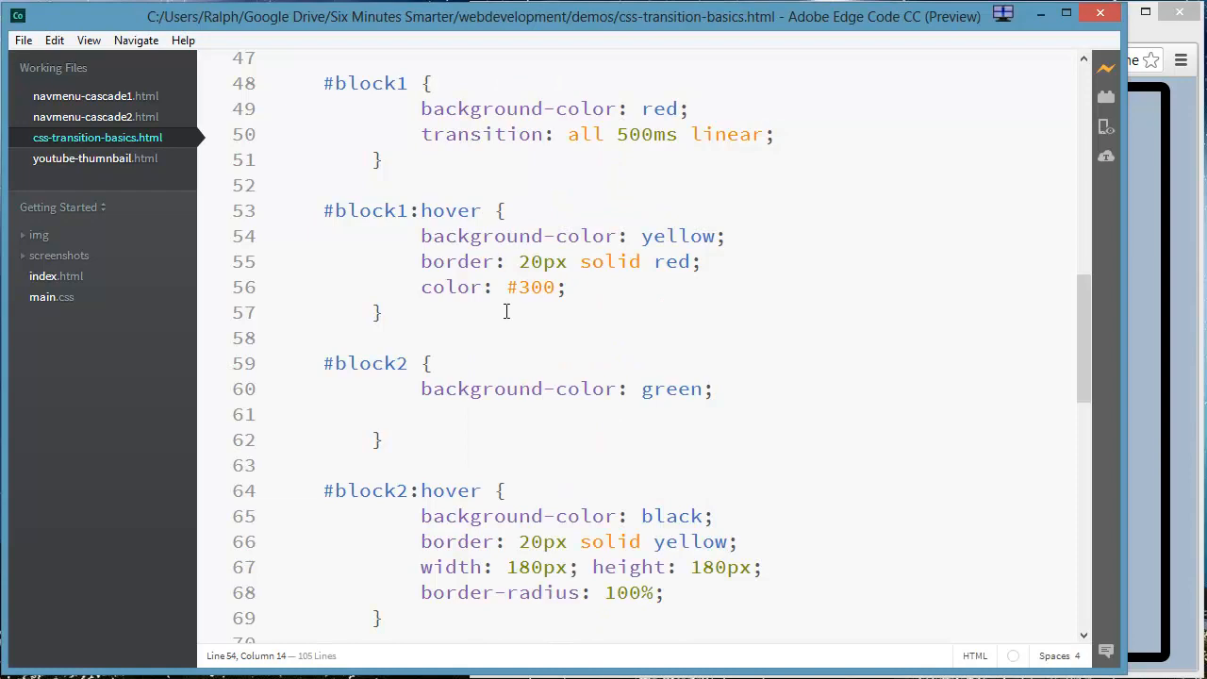
pyautogui.scroll(-3)
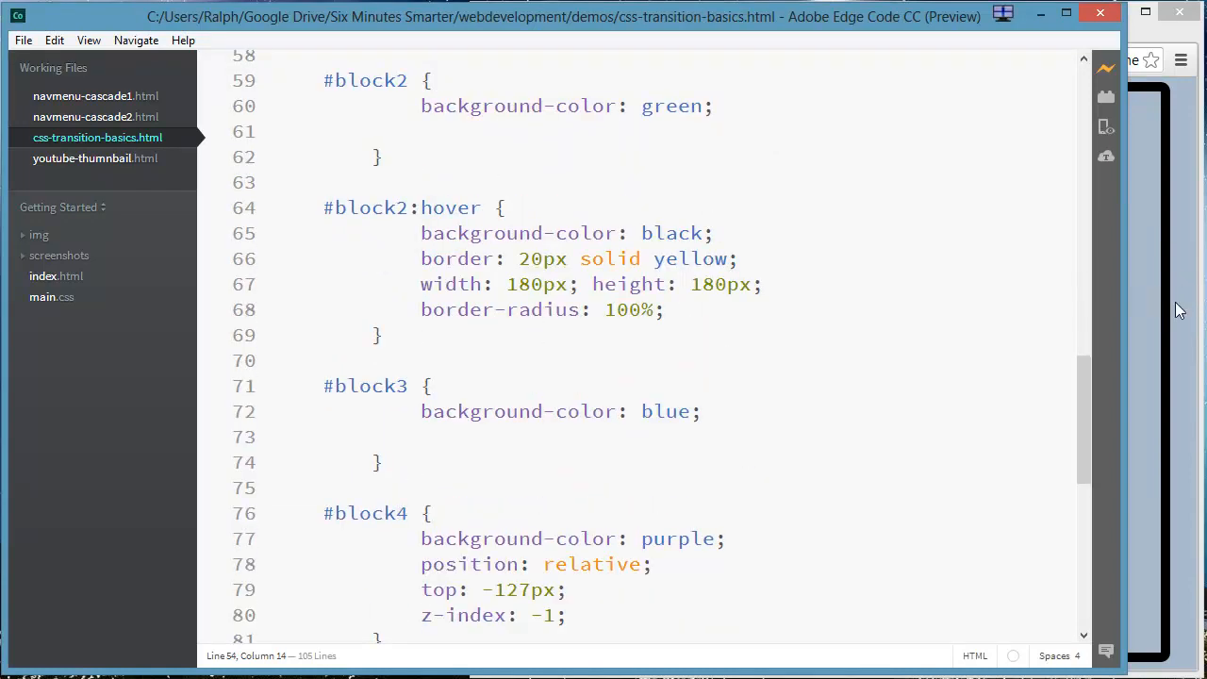
pyautogui.click(453, 284)
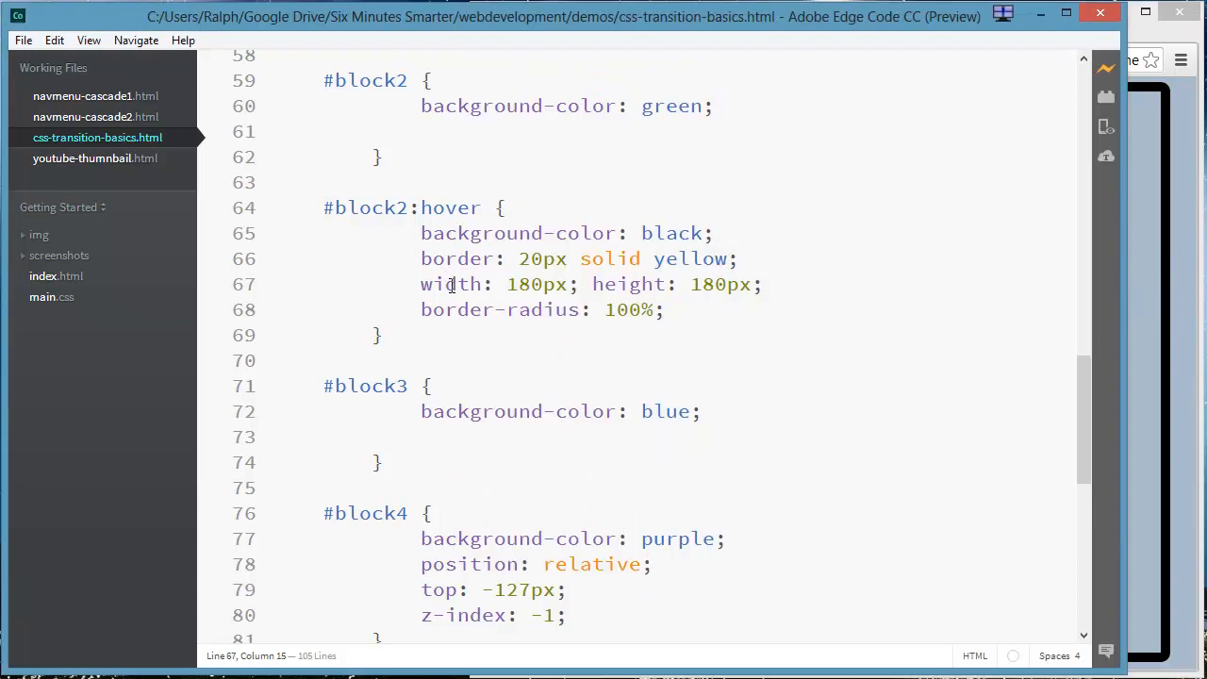
pyautogui.moveTo(420, 233); pyautogui.dragTo(665, 309)
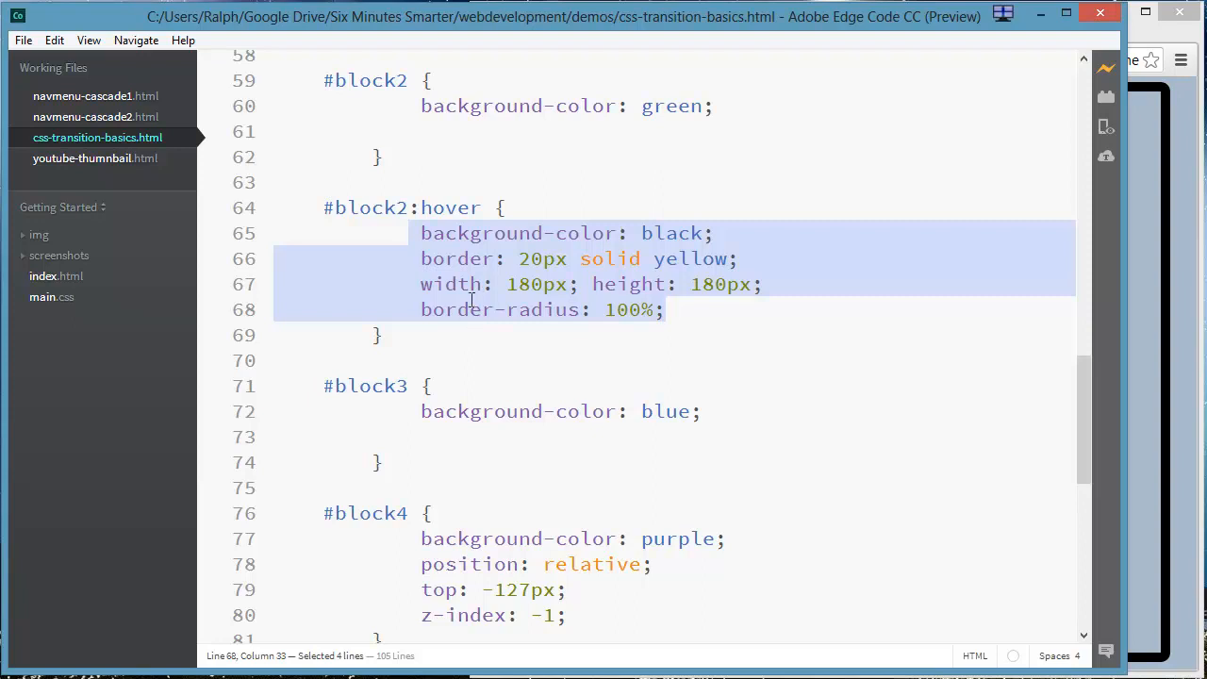
pyautogui.moveTo(413, 334)
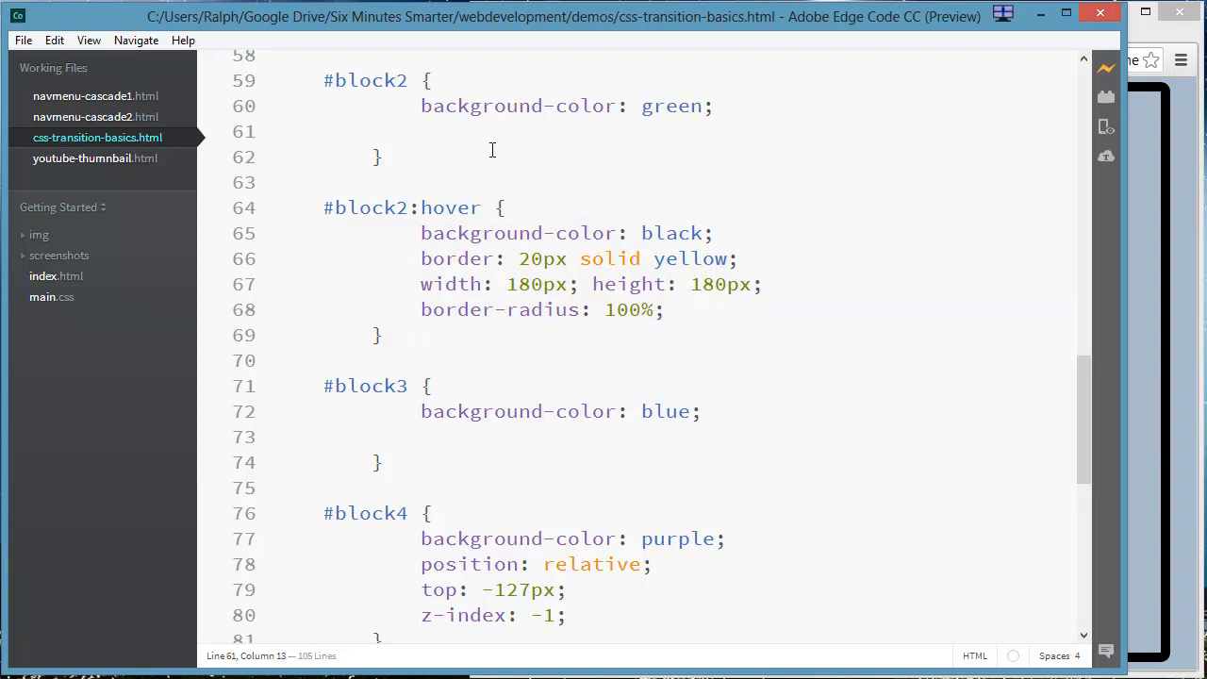
# Add 'transition-property: width, height, border-radius;' to the #block2 rule.
pyautogui.write('transition')
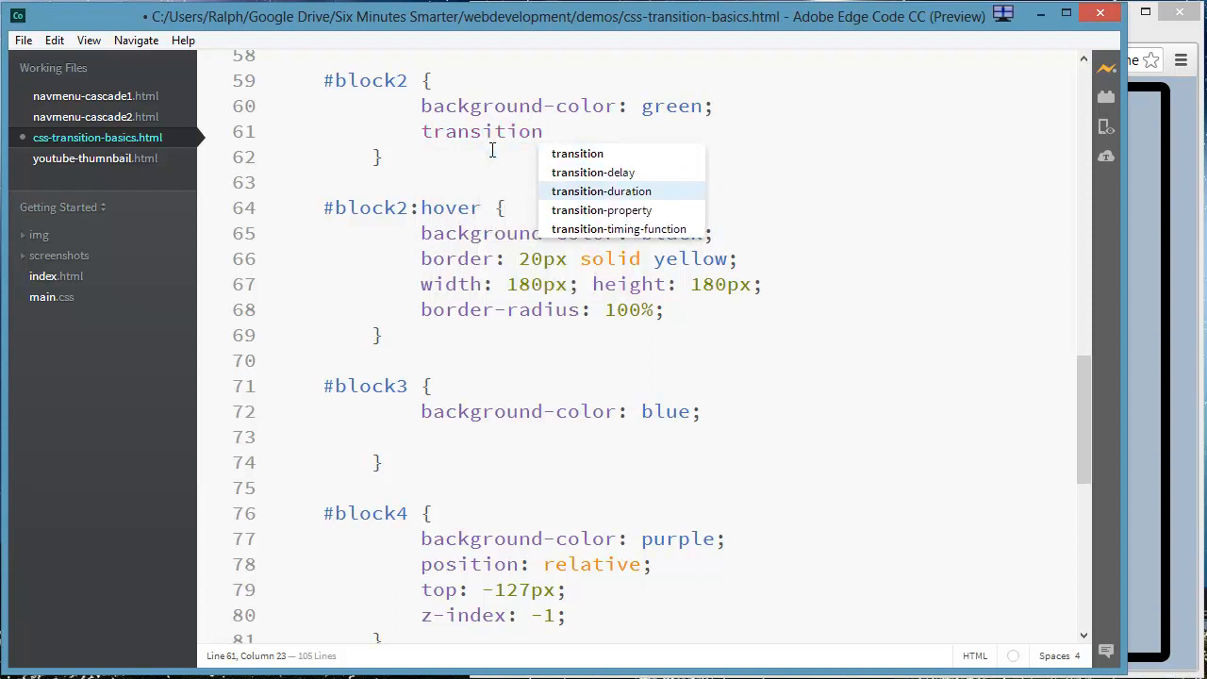
pyautogui.write('-property:')
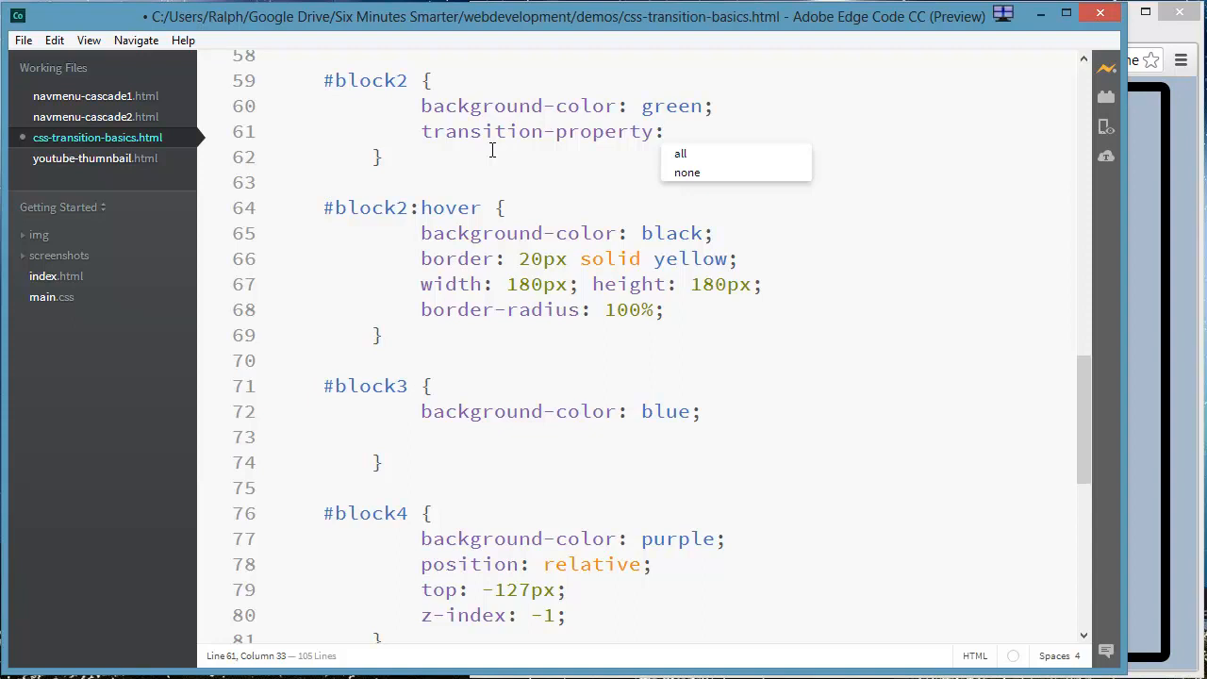
pyautogui.write('width')
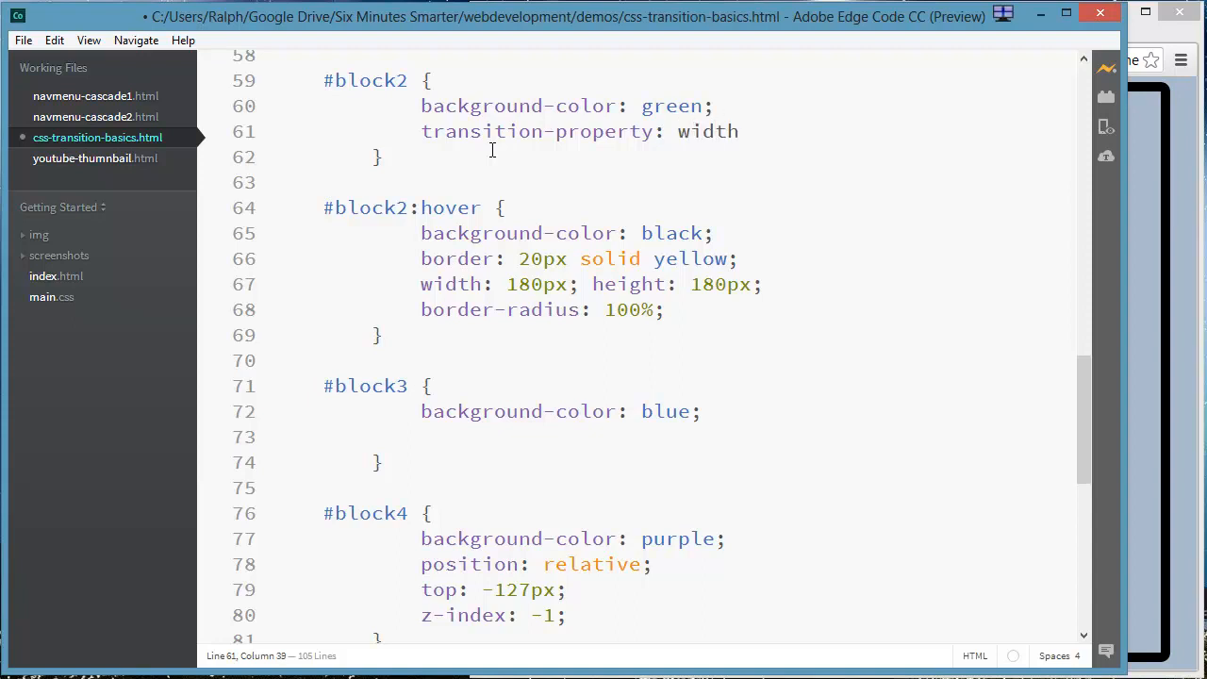
pyautogui.write(', height')
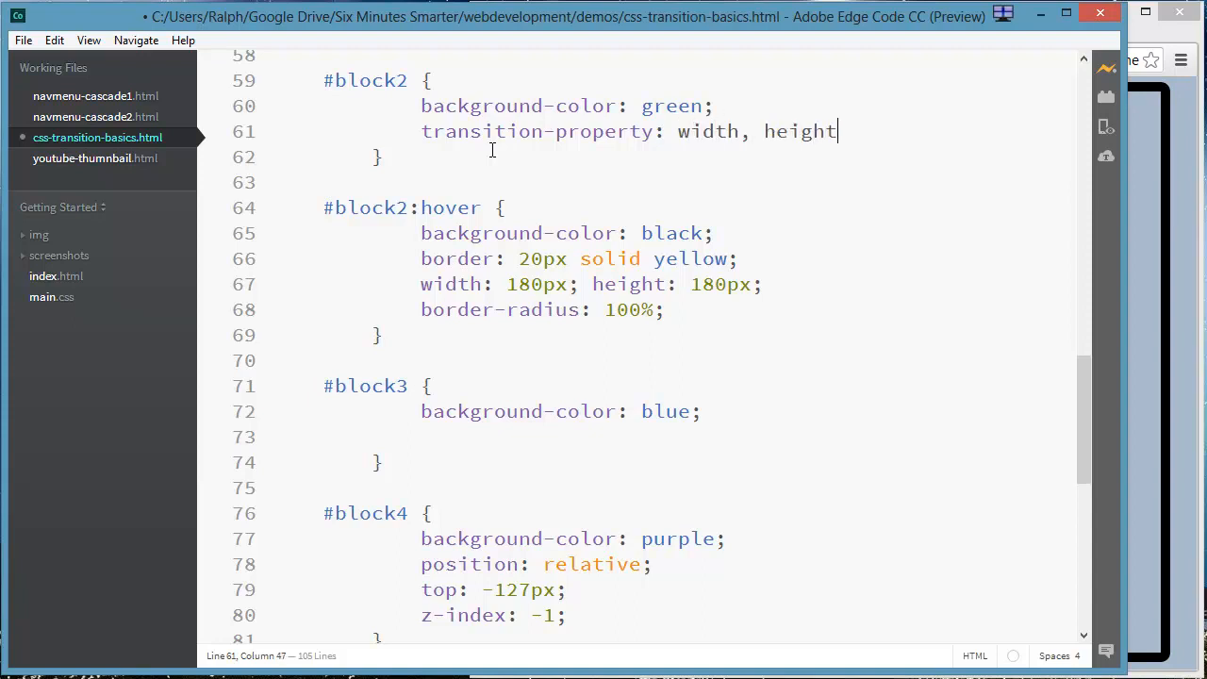
pyautogui.write(', border-radius')
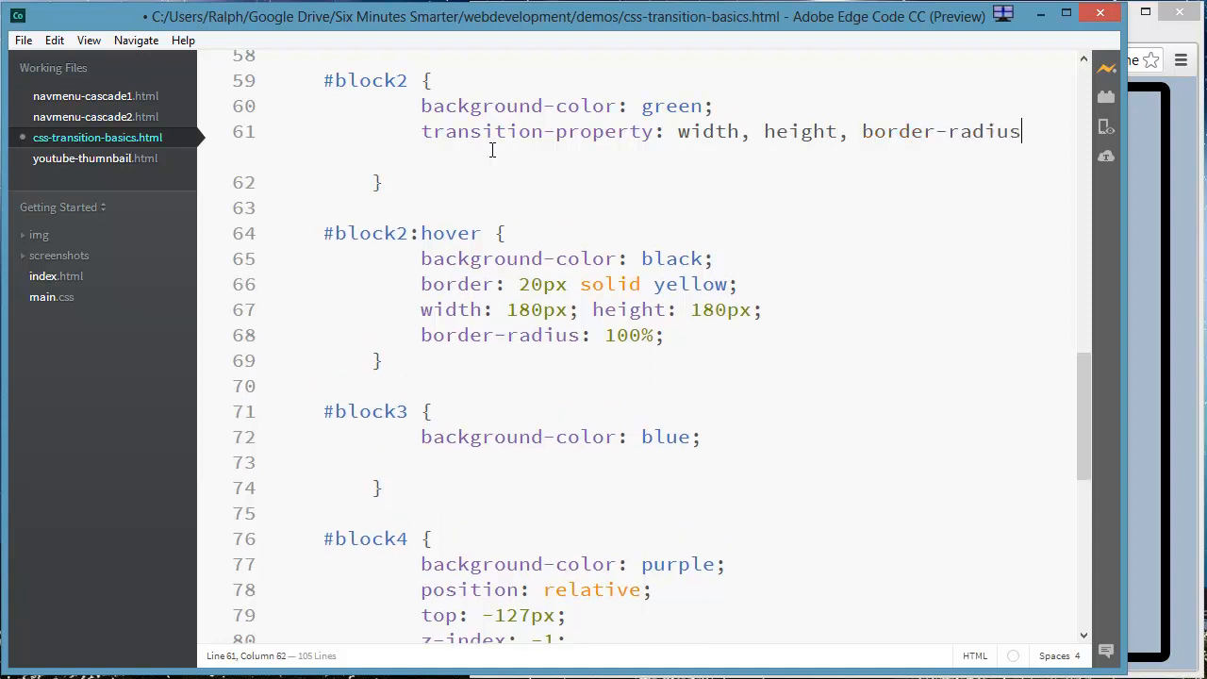
pyautogui.write(';')
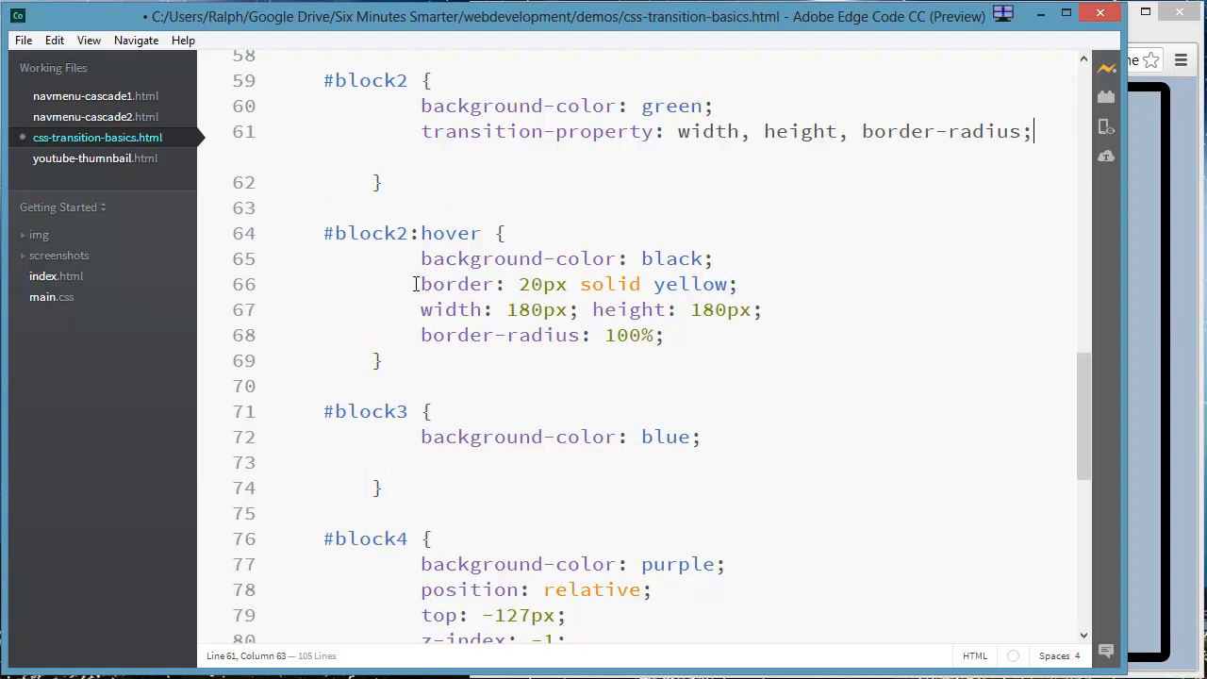
pyautogui.moveTo(421, 259)
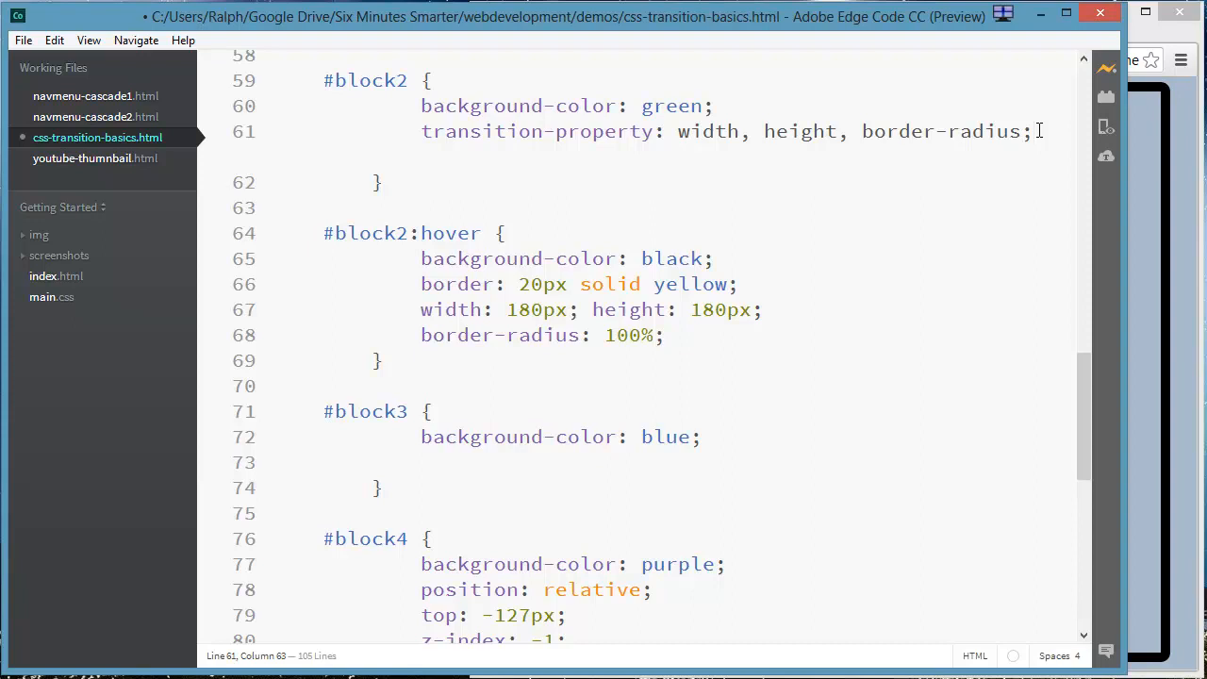
pyautogui.moveTo(677, 130)
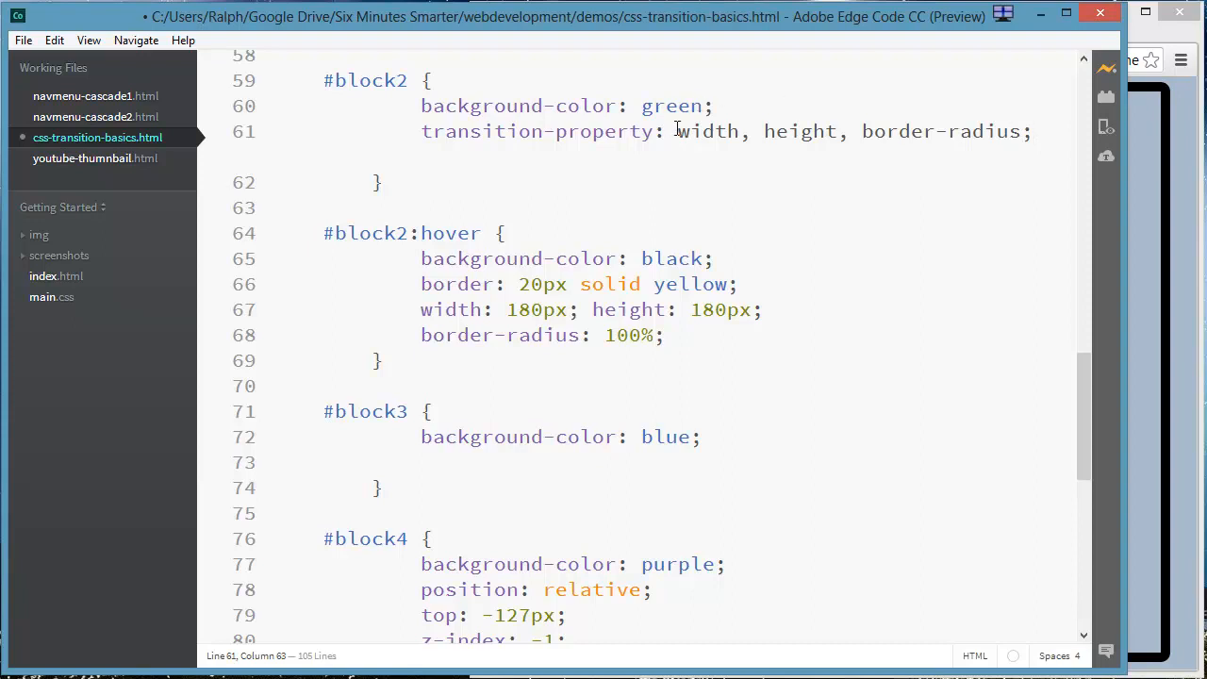
# Add 'transition-duration: 1s' to #block2 and begin the transition-timing-function line.
pyautogui.moveTo(677, 131); pyautogui.dragTo(1032, 131)
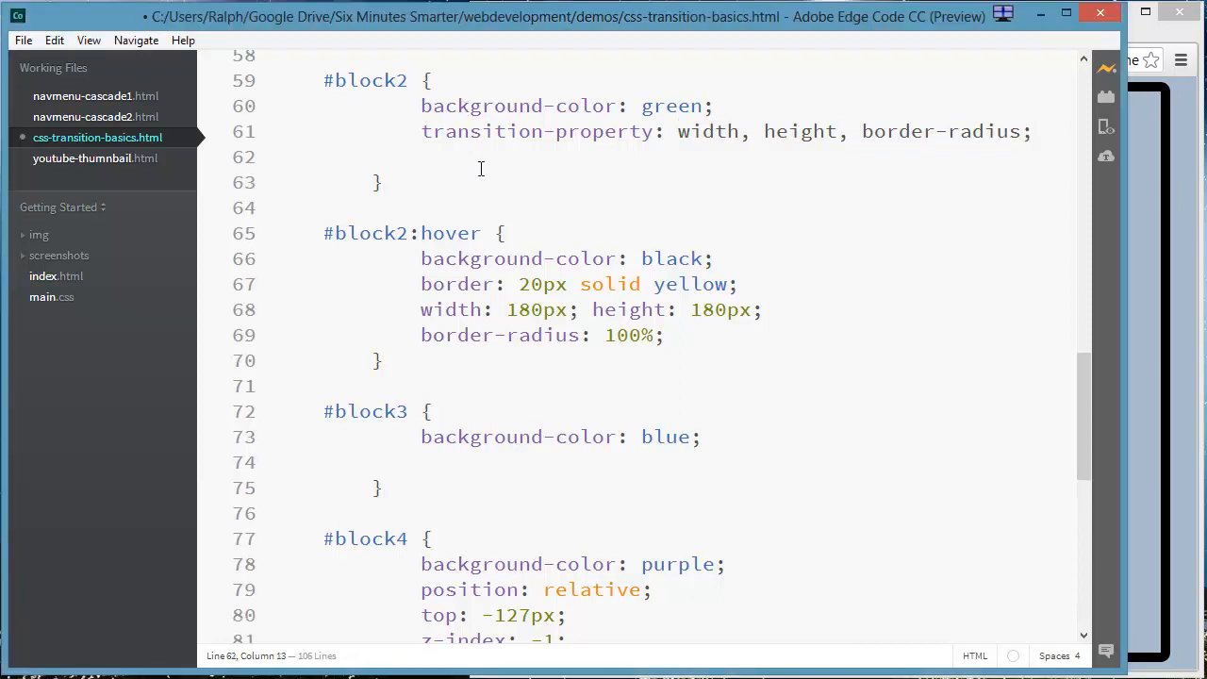
pyautogui.write('tra')
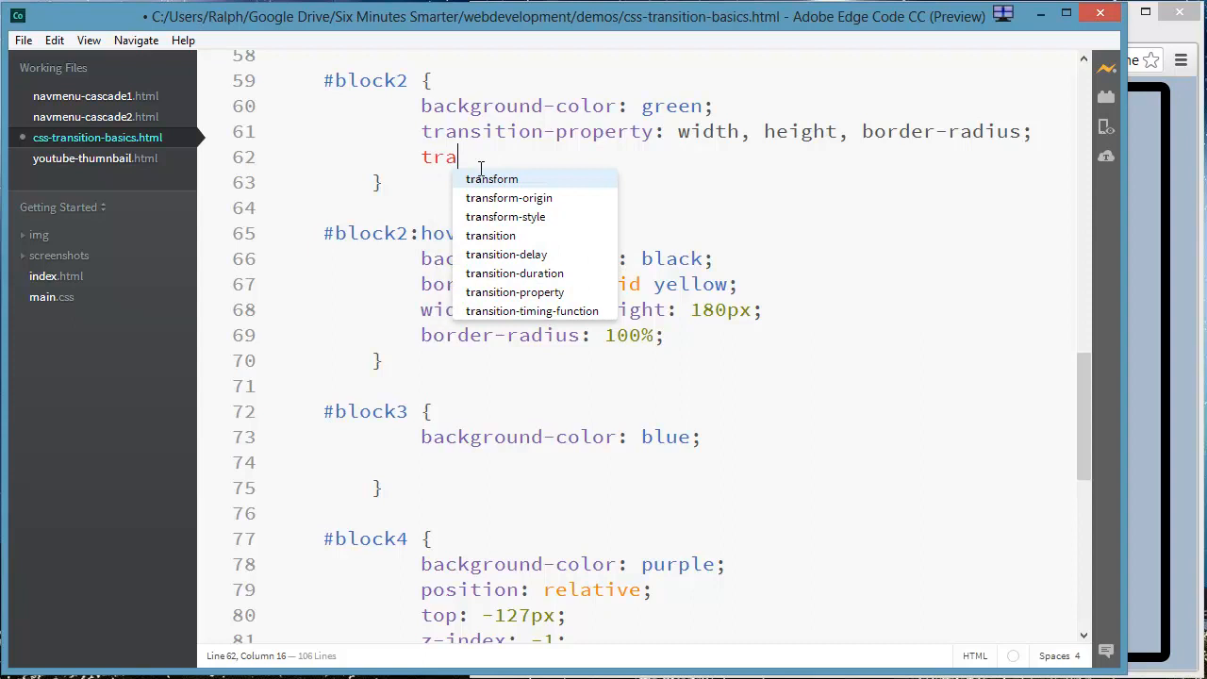
pyautogui.write('nsition')
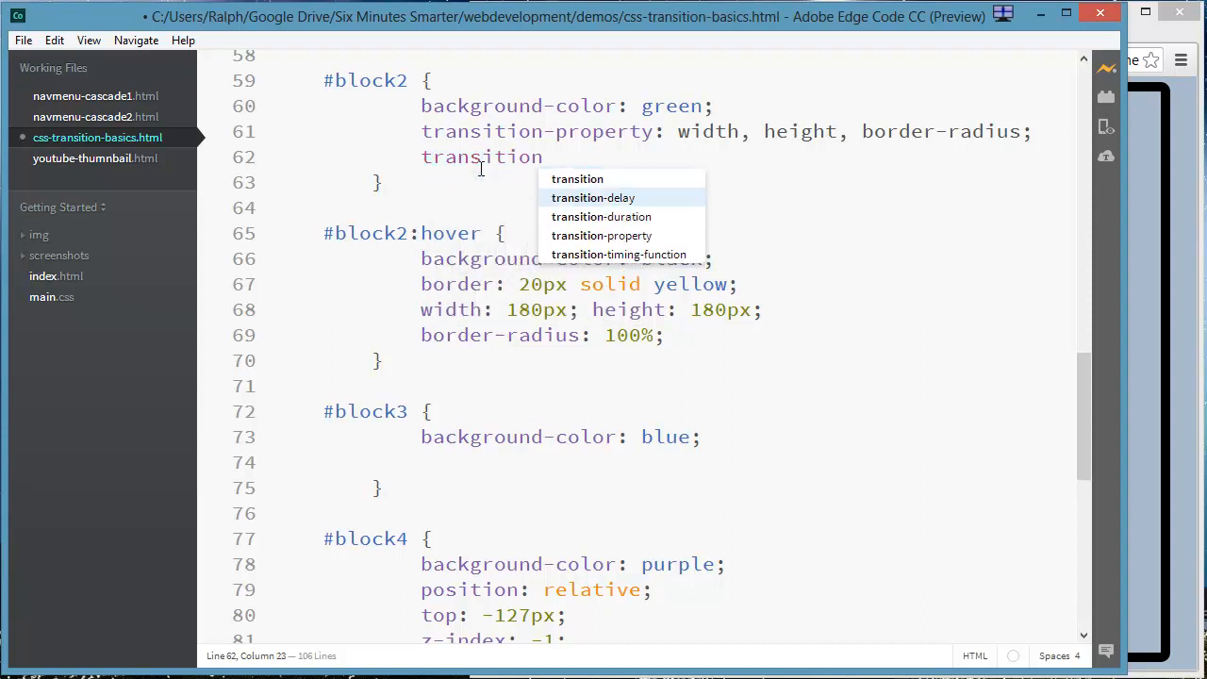
pyautogui.write('-duration:')
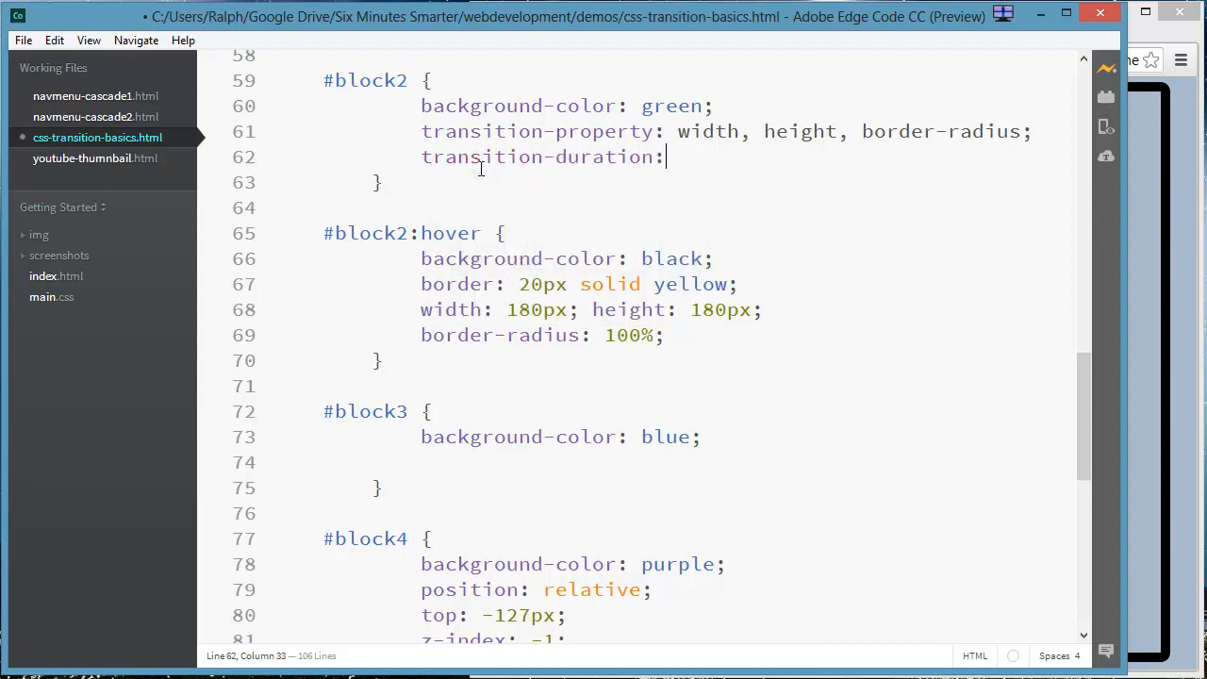
pyautogui.write('1s;')
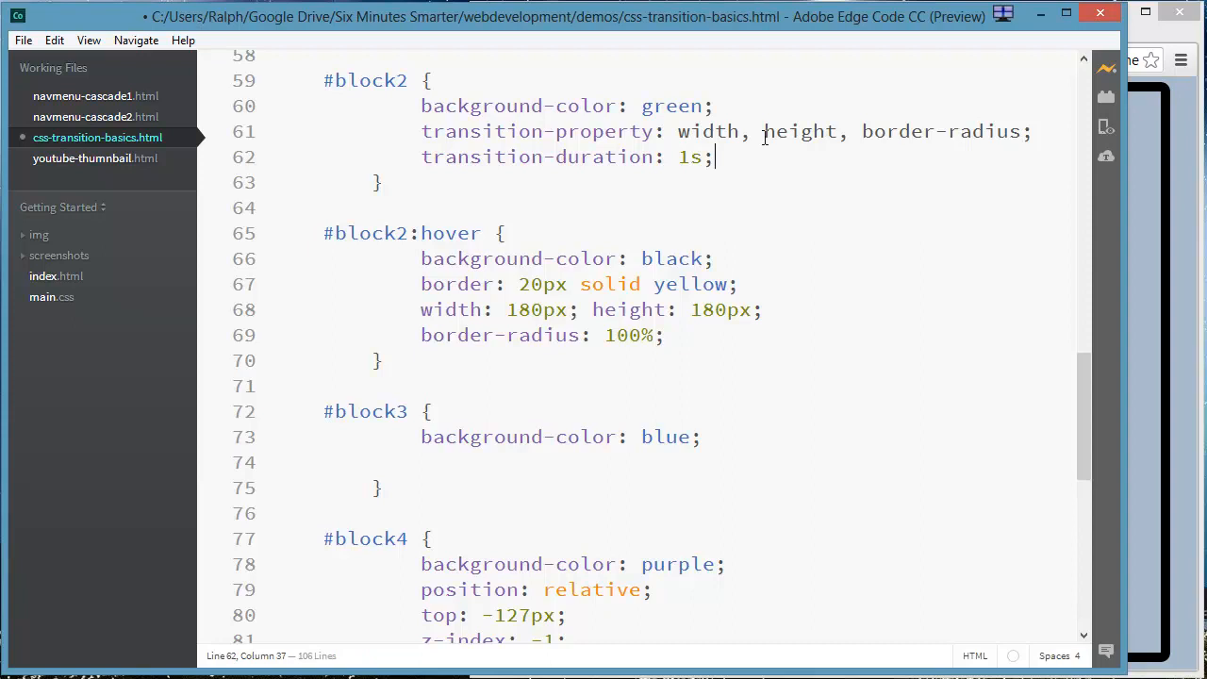
pyautogui.write('transi')
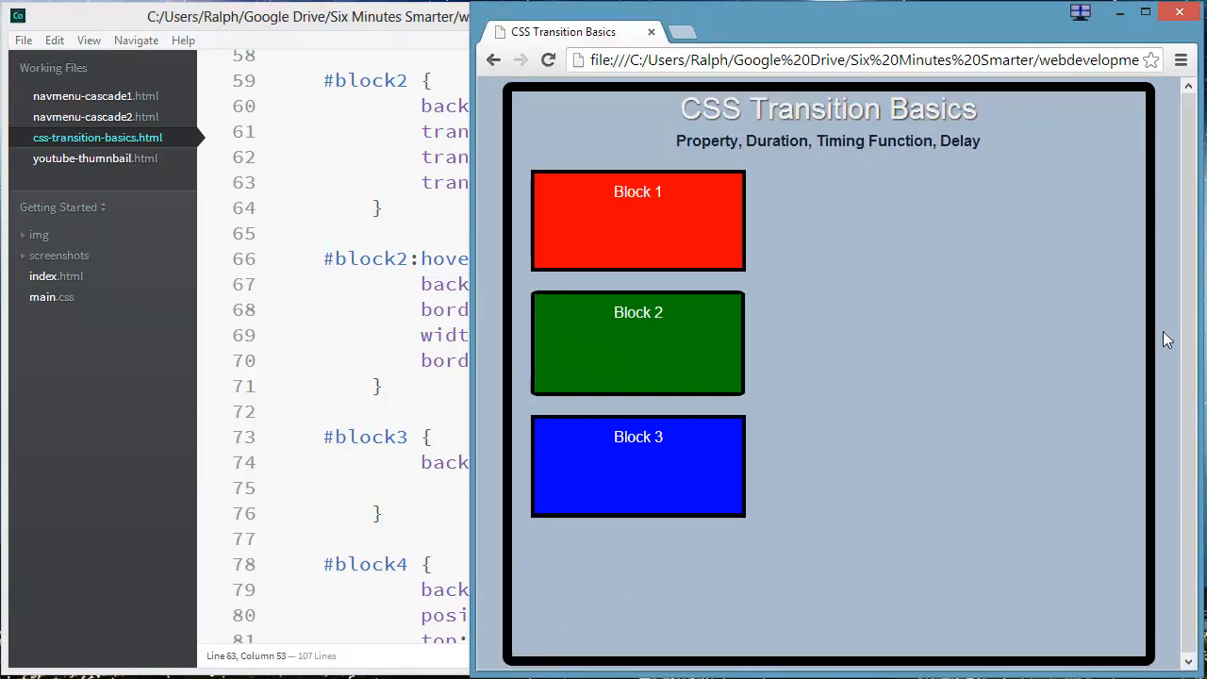
pyautogui.moveTo(576, 356)
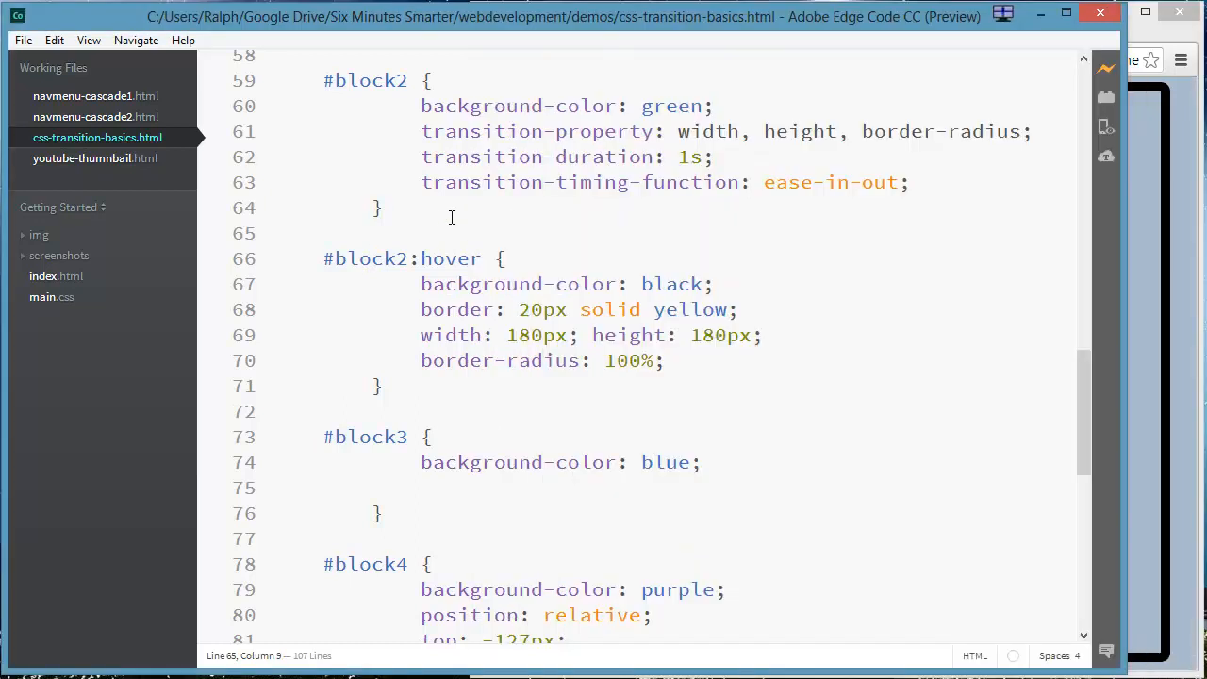
# Replace the width, height, border-radius list in #block2 with 'all'.
pyautogui.doubleClick(706, 131)
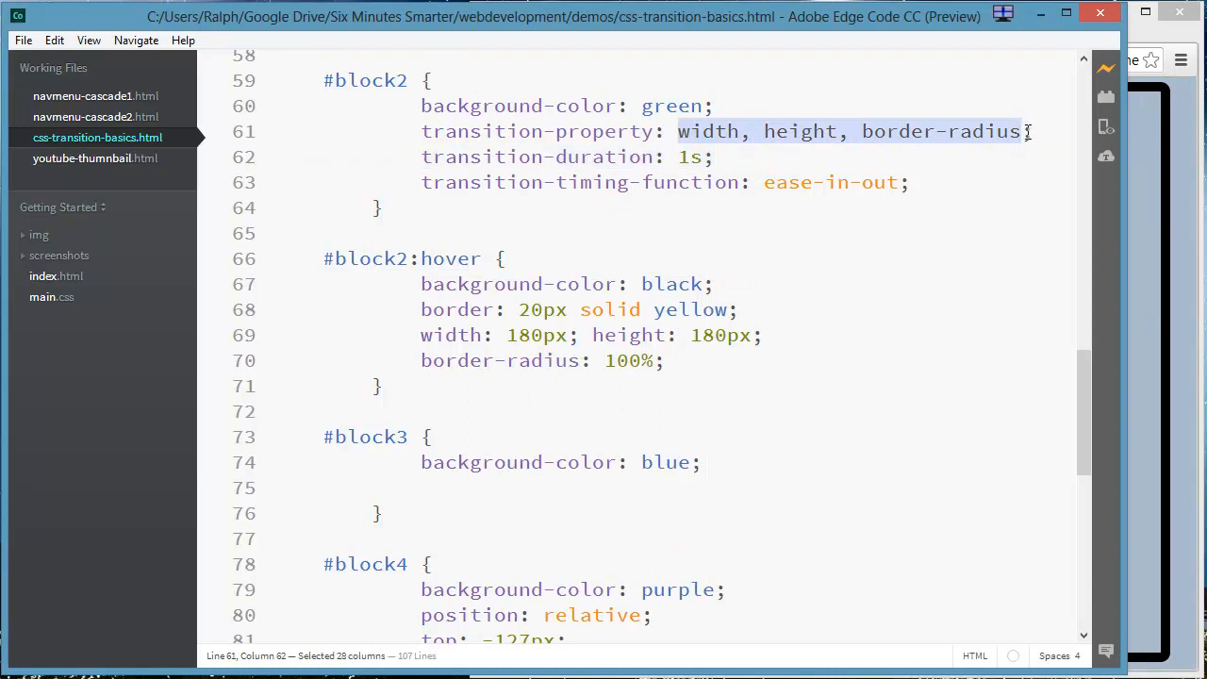
pyautogui.write('all;')
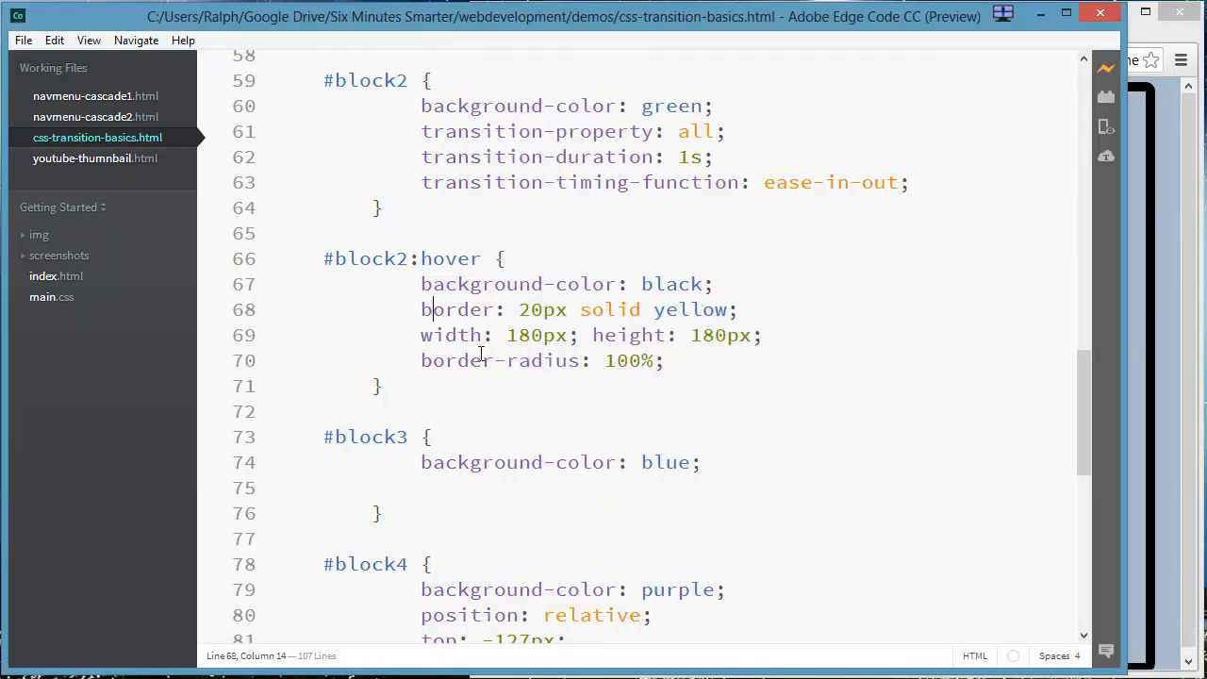
pyautogui.scroll(-3)
pyautogui.write('z-index: -1;')
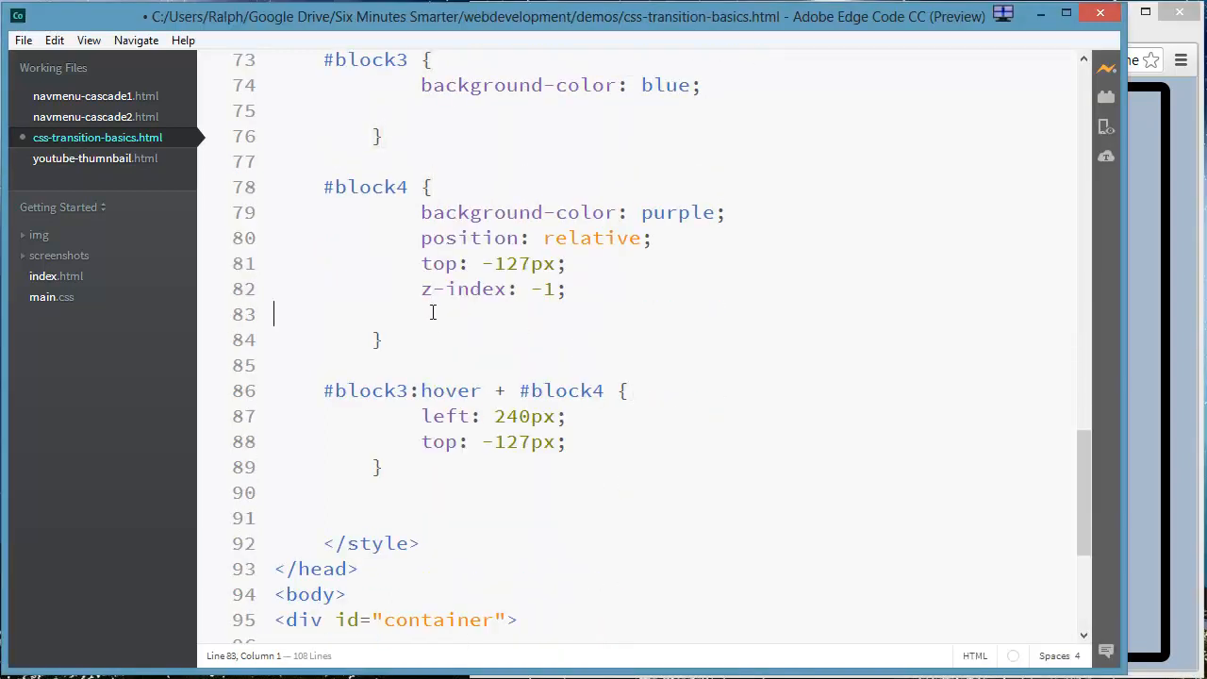
# Add 'transition: all 500ms ease-in-out 500ms;' to the empty line in #block4.
pyautogui.click(429, 314)
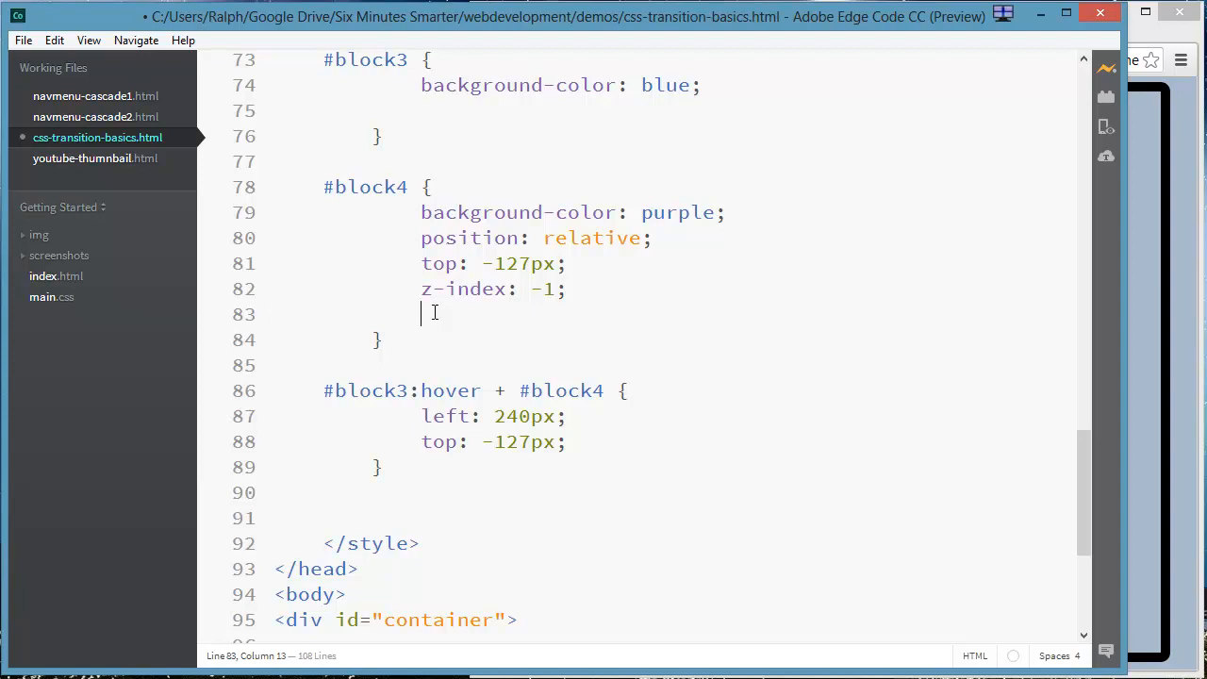
pyautogui.write('transition:')
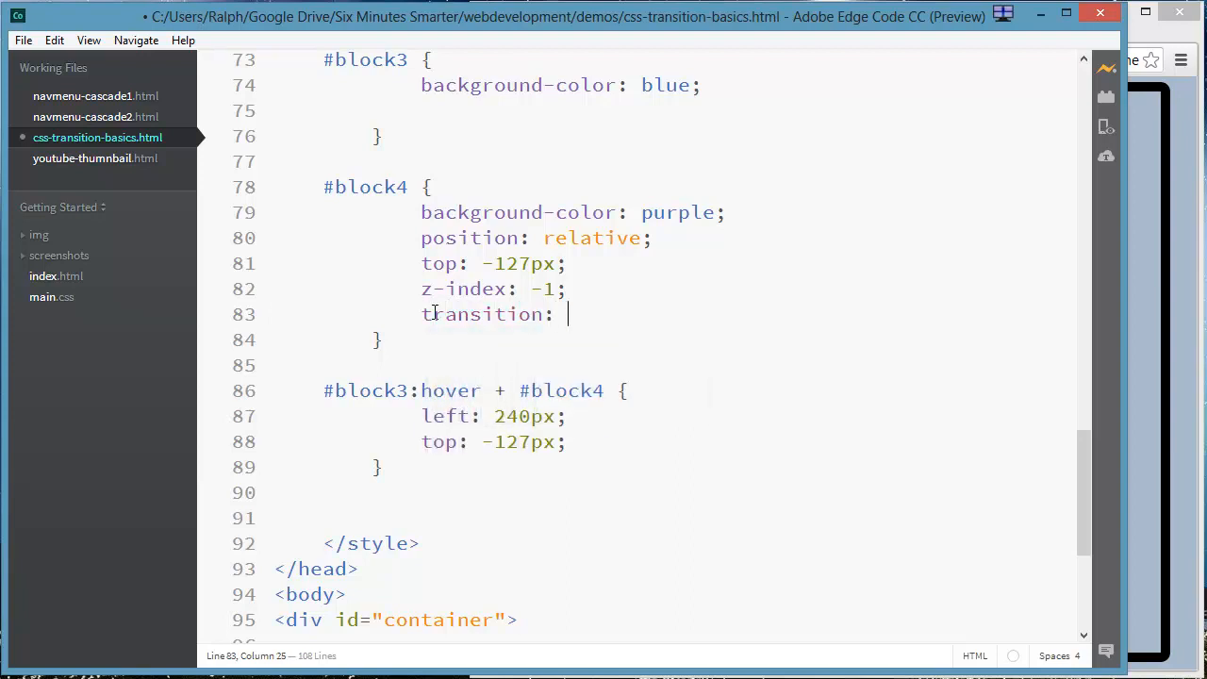
pyautogui.write('all')
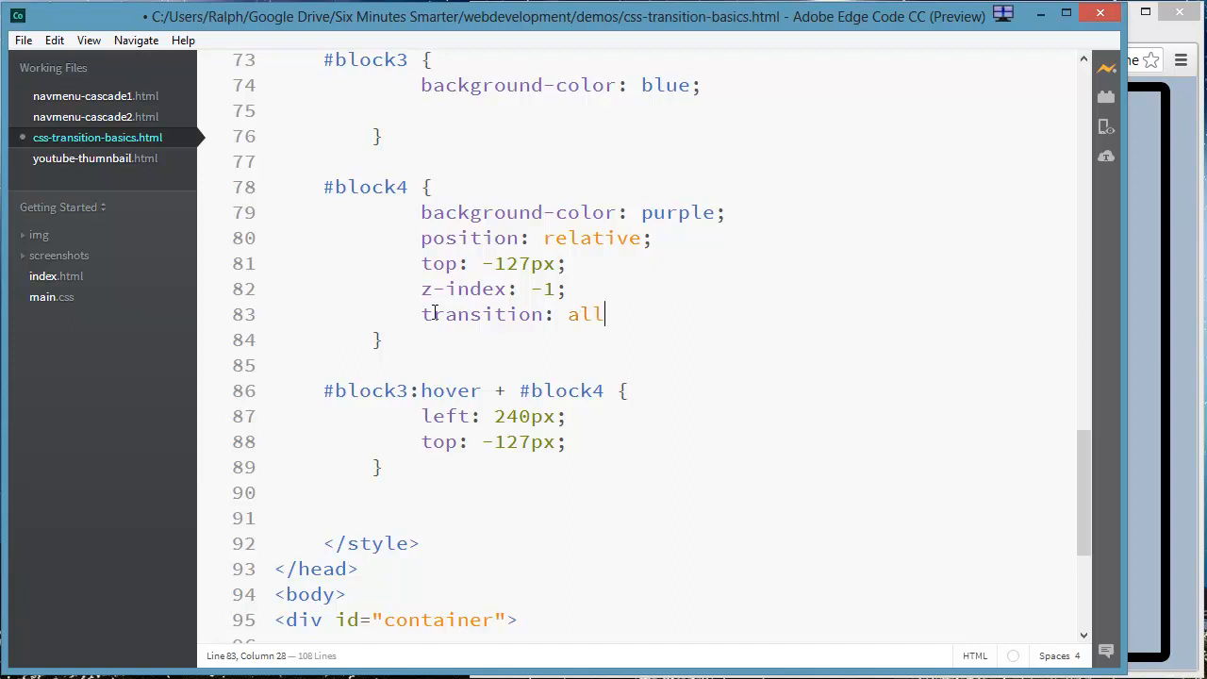
pyautogui.write('5')
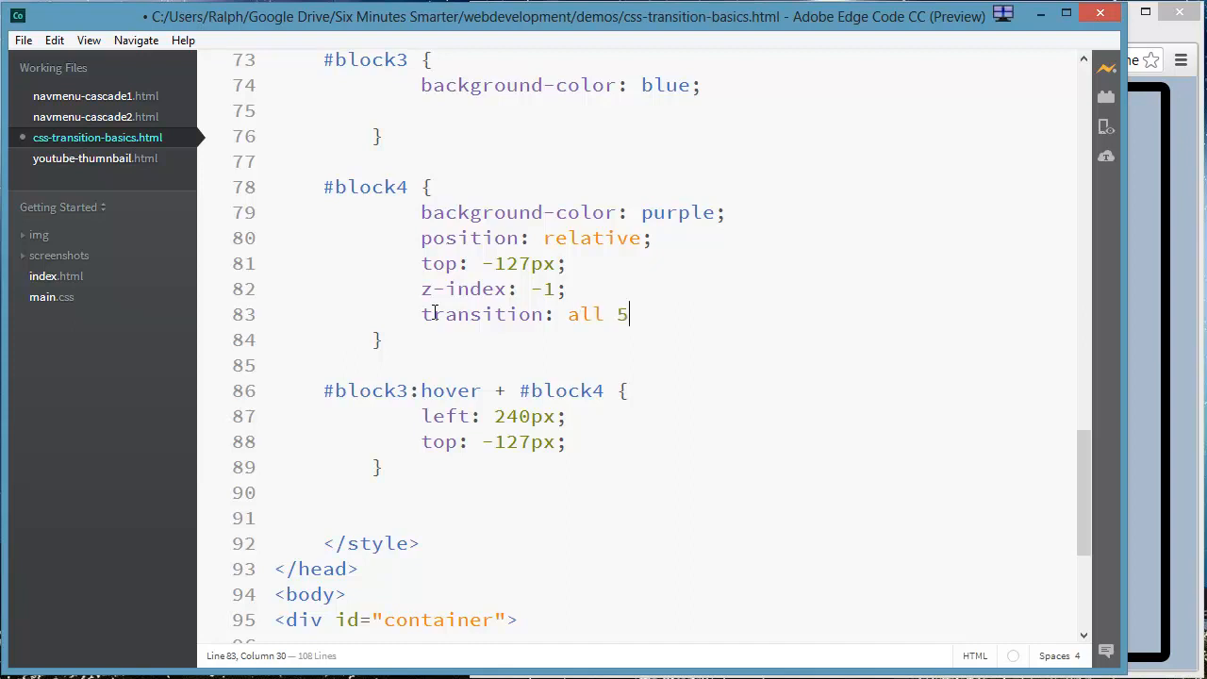
pyautogui.write('00ms eas')
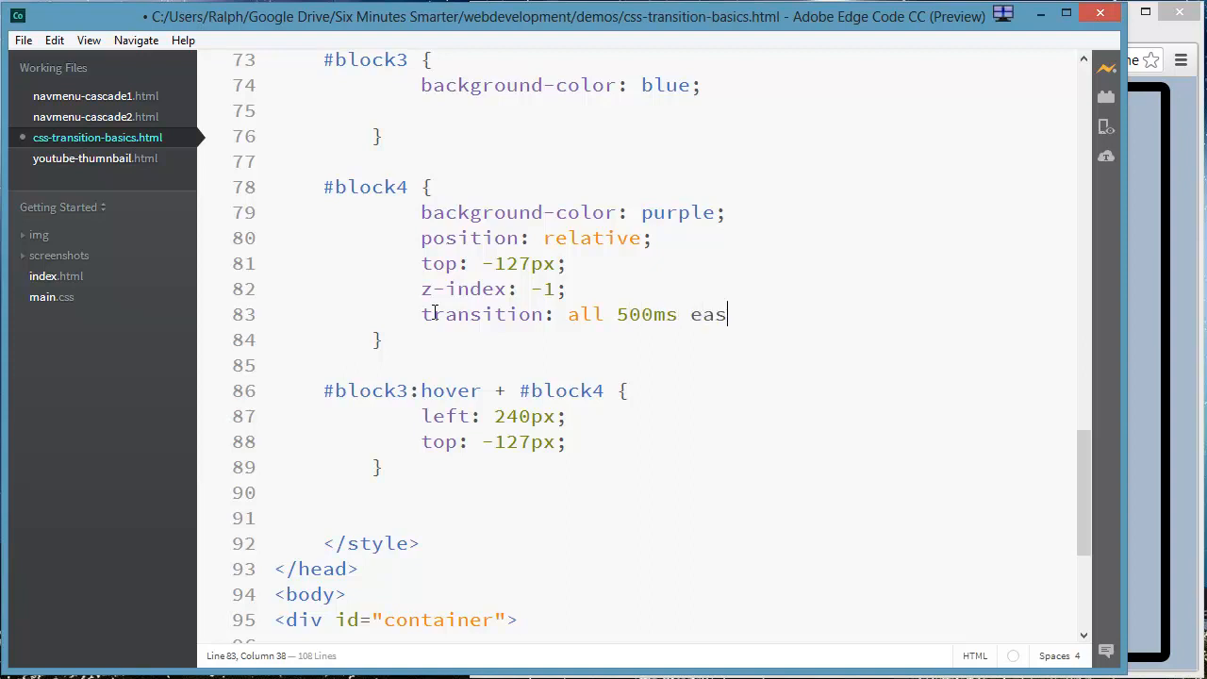
pyautogui.write('e-in-out')
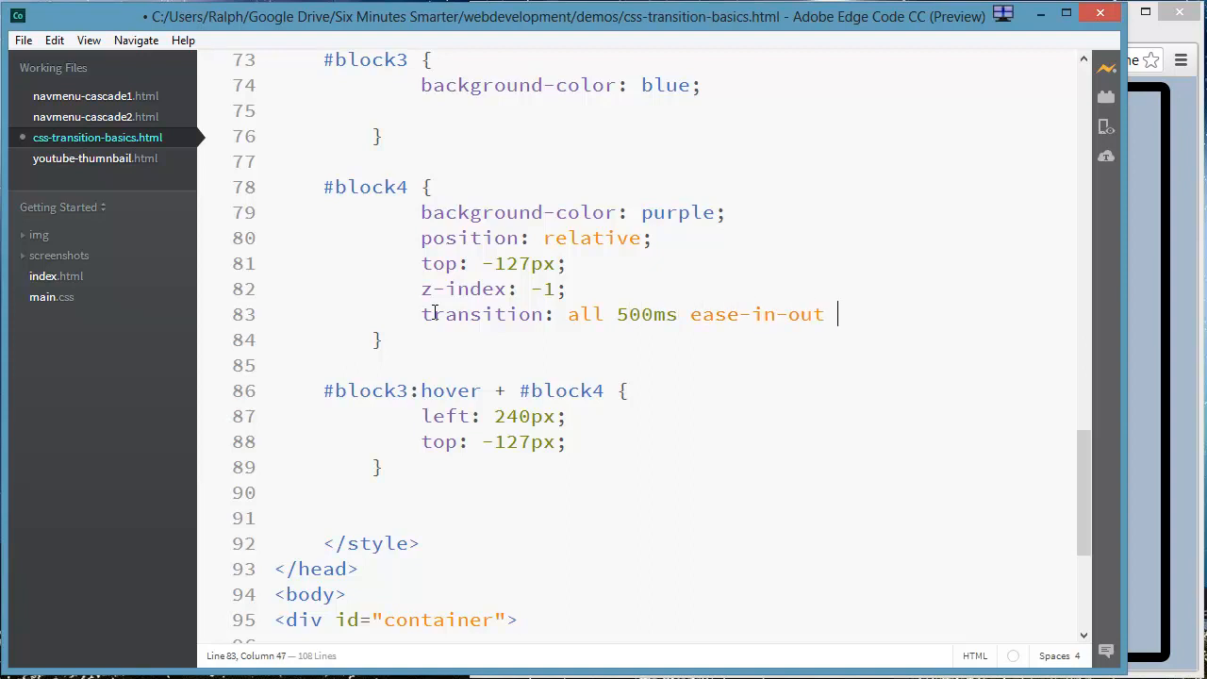
pyautogui.write('500ms')
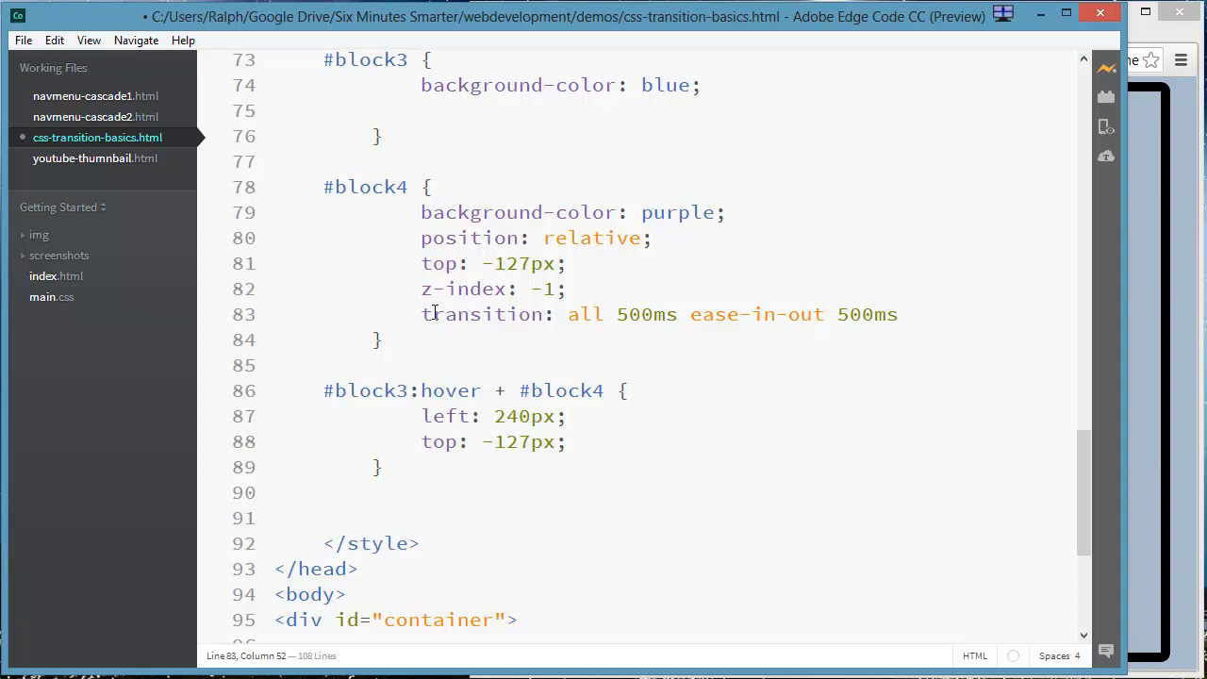
pyautogui.write(';')
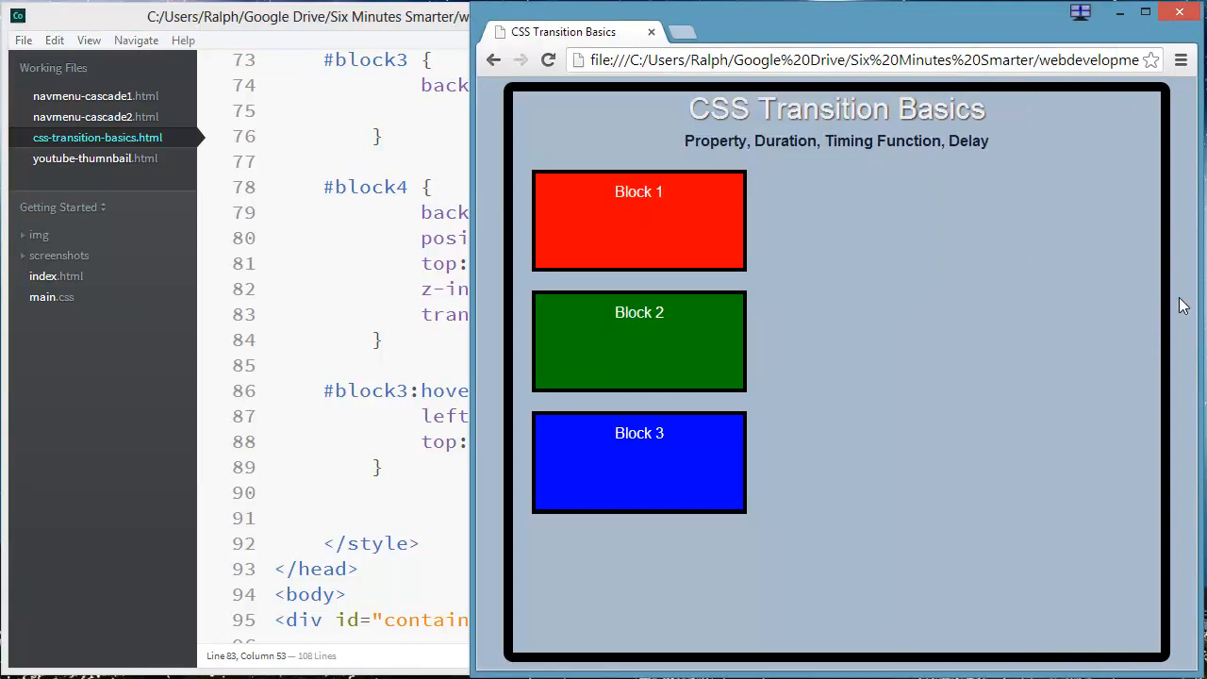
pyautogui.moveTo(578, 553)
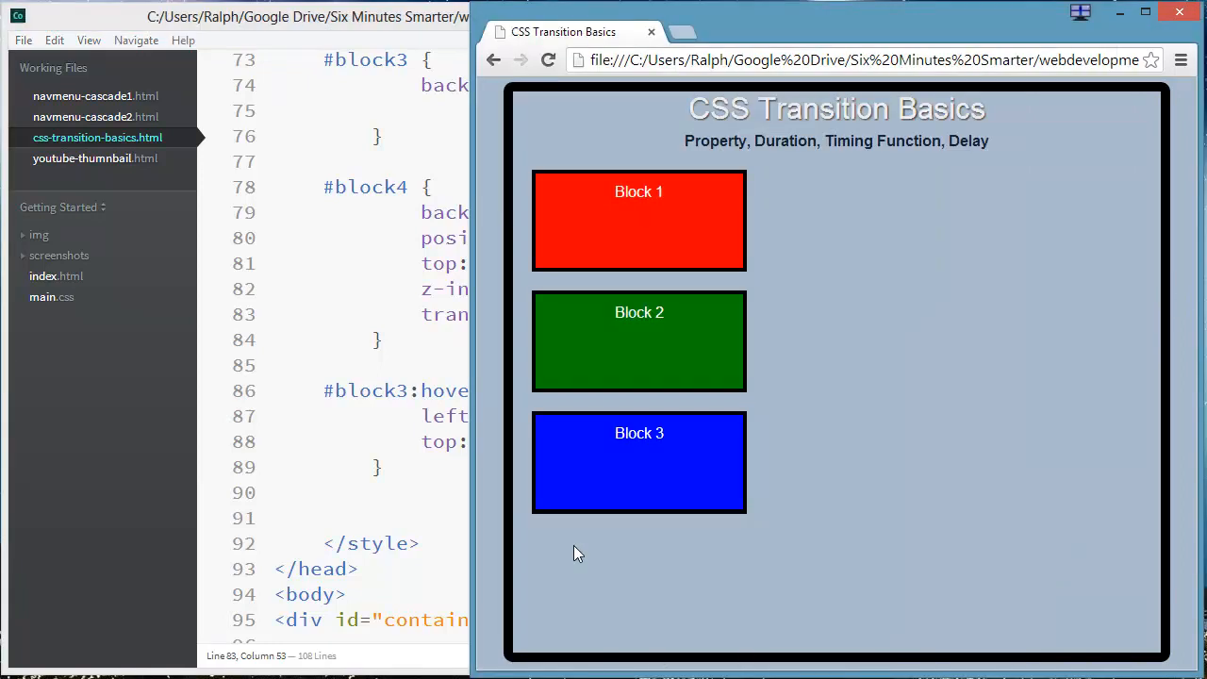
pyautogui.moveTo(627, 509)
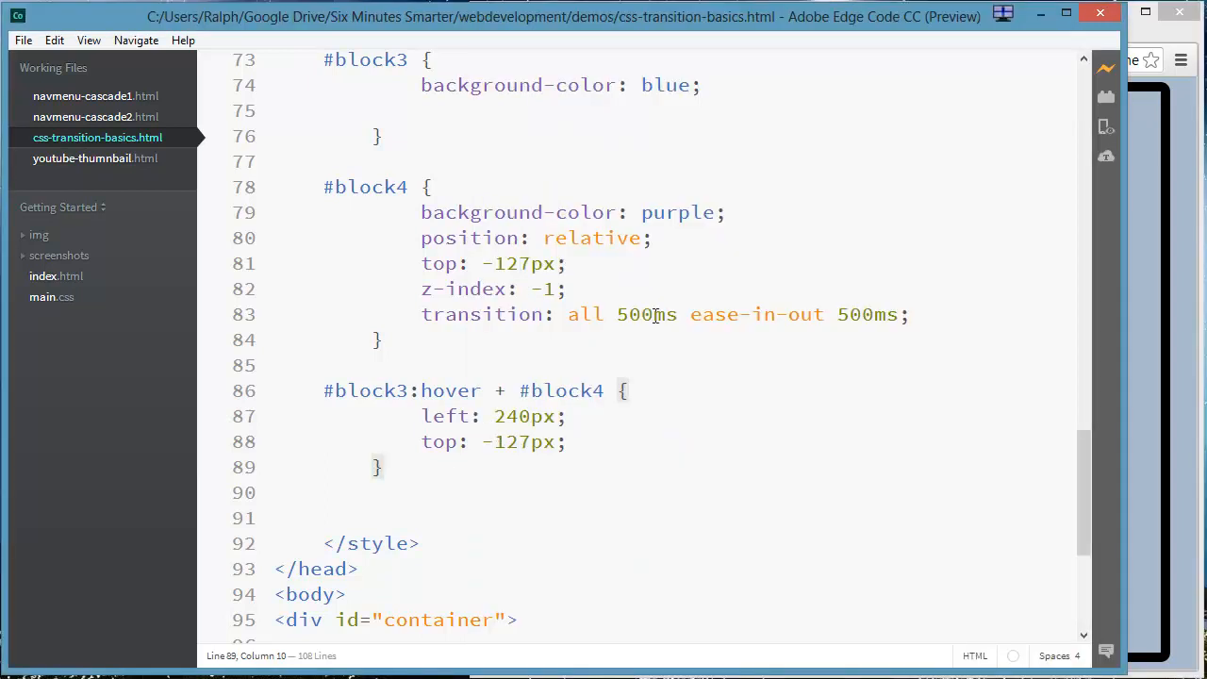
pyautogui.moveTo(569, 314); pyautogui.dragTo(822, 314)
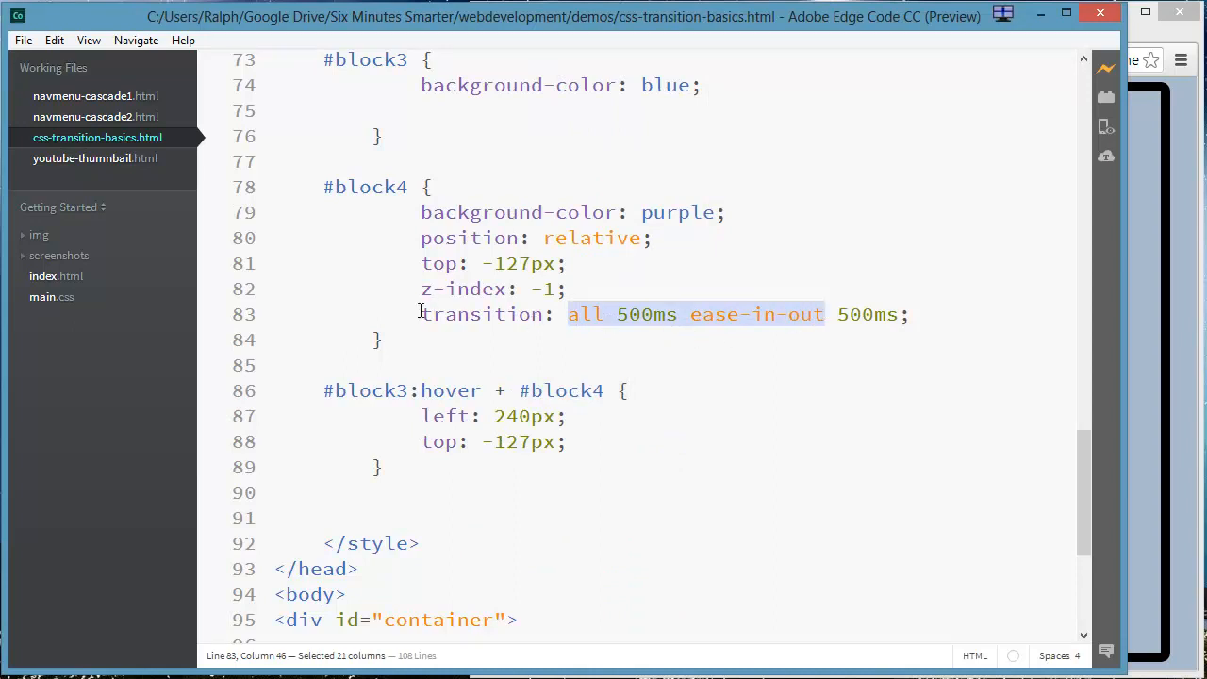
pyautogui.click(571, 314)
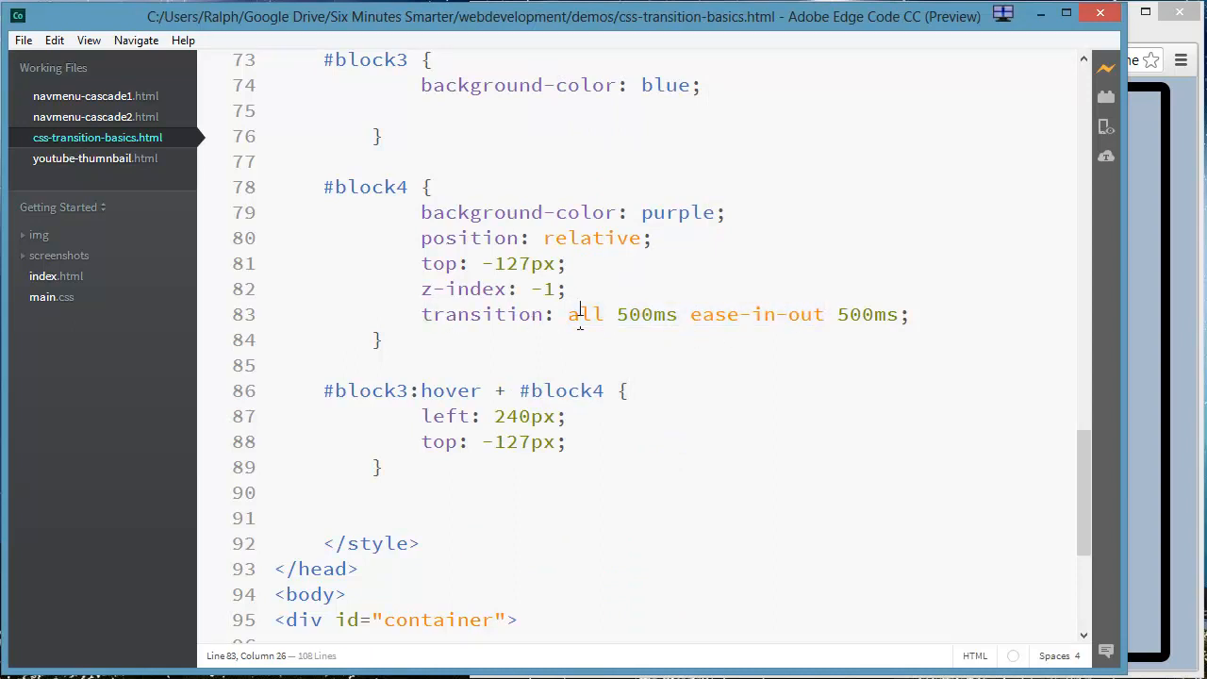